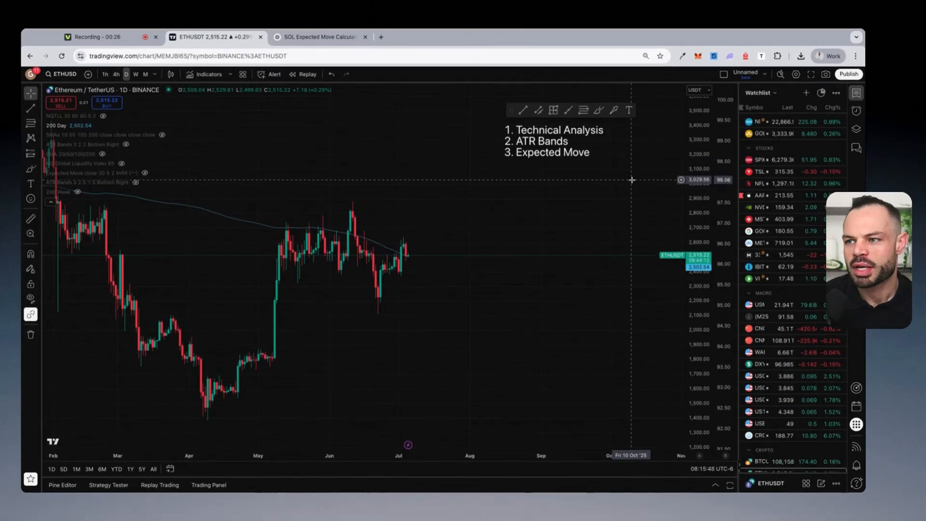
{"action": "mouse_move", "coordinate": [617, 186]}
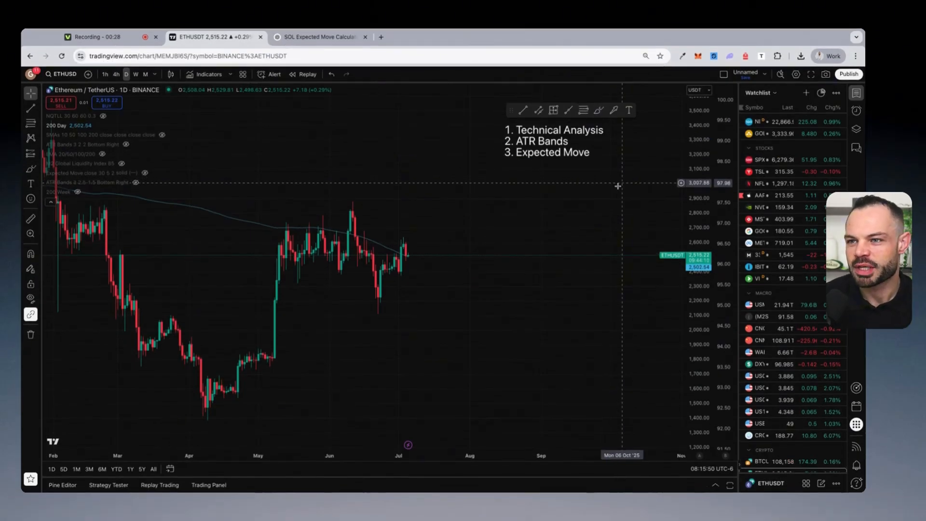
{"action": "mouse_move", "coordinate": [548, 215]}
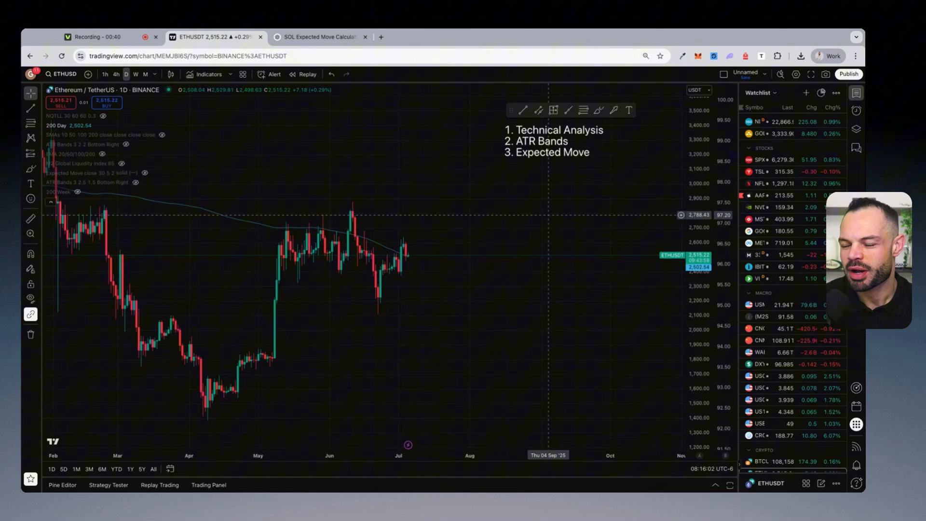
{"action": "mouse_move", "coordinate": [569, 190]}
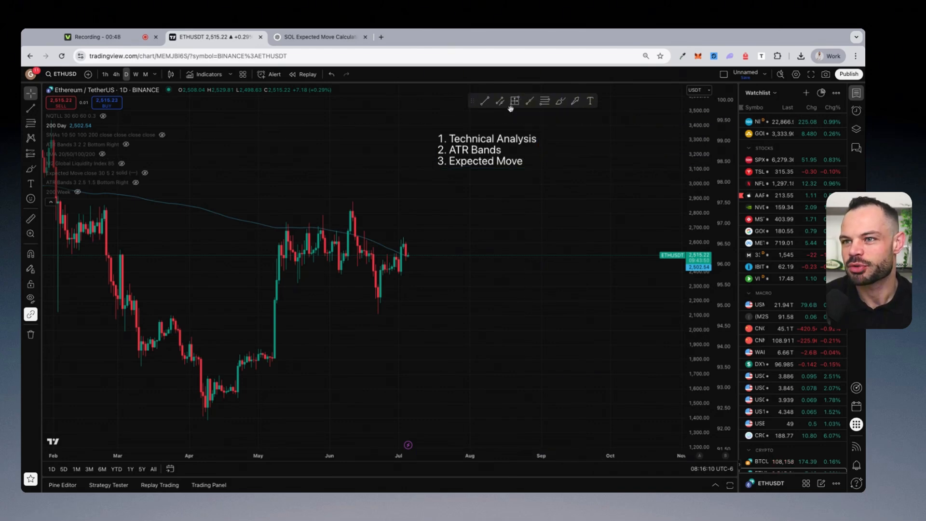
{"action": "mouse_move", "coordinate": [519, 118]}
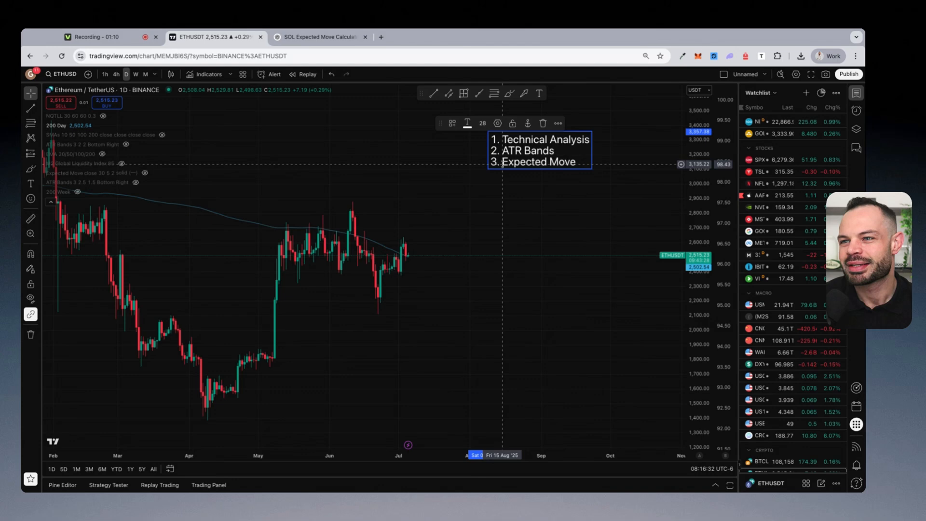
{"action": "mouse_move", "coordinate": [608, 161]}
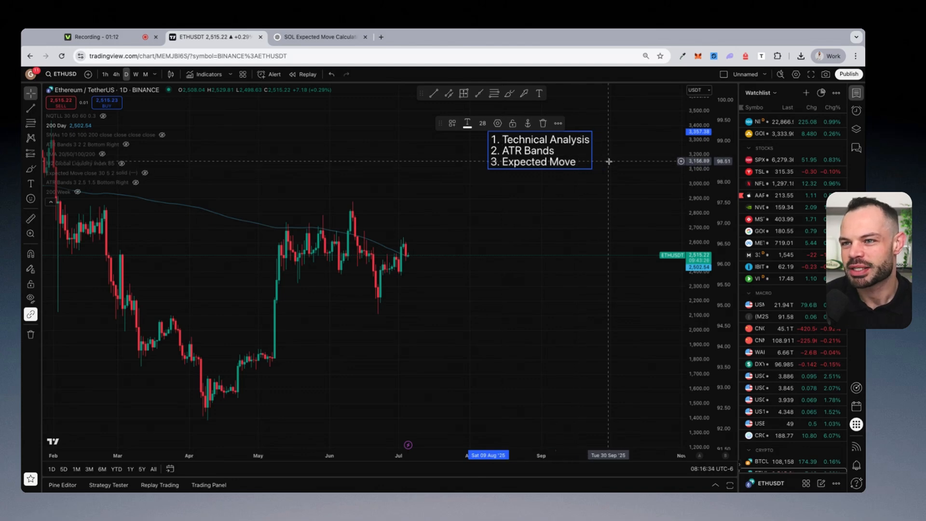
{"action": "mouse_move", "coordinate": [618, 158]}
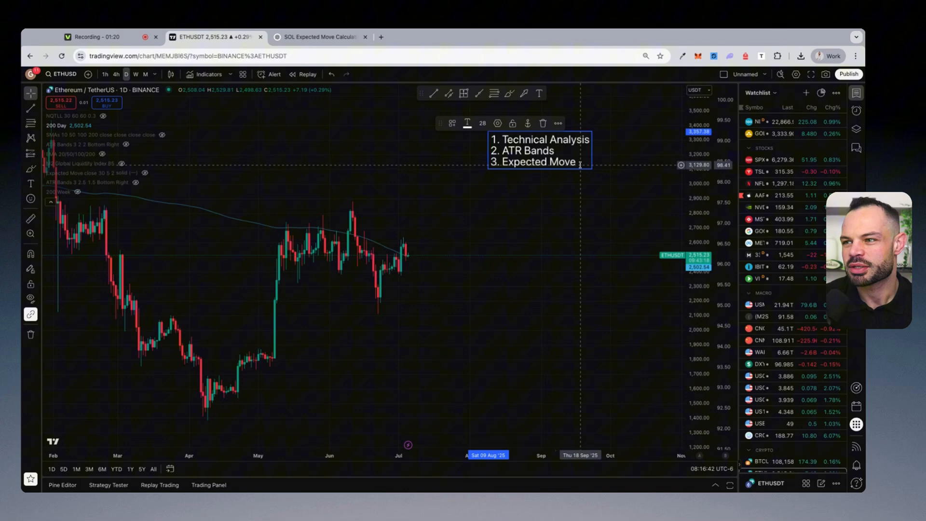
{"action": "mouse_move", "coordinate": [570, 194]}
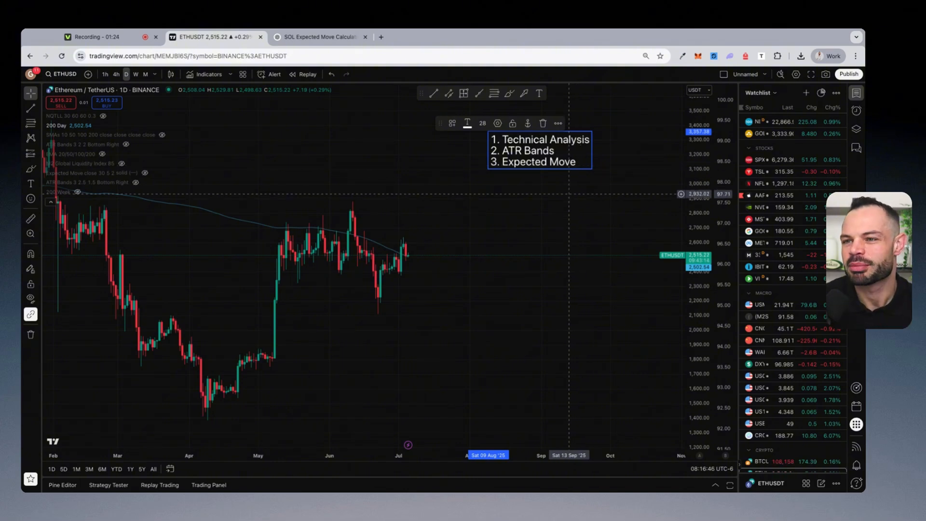
{"action": "mouse_move", "coordinate": [593, 192]}
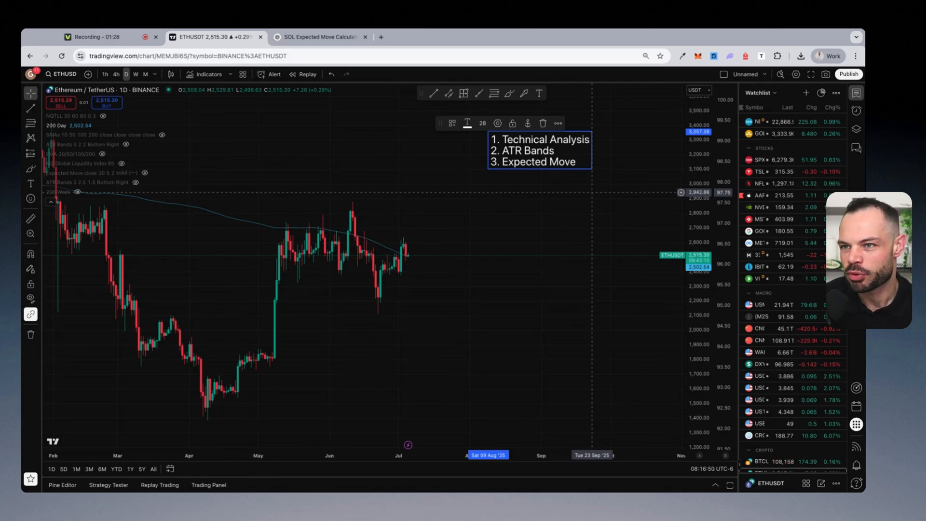
{"action": "mouse_move", "coordinate": [524, 239]}
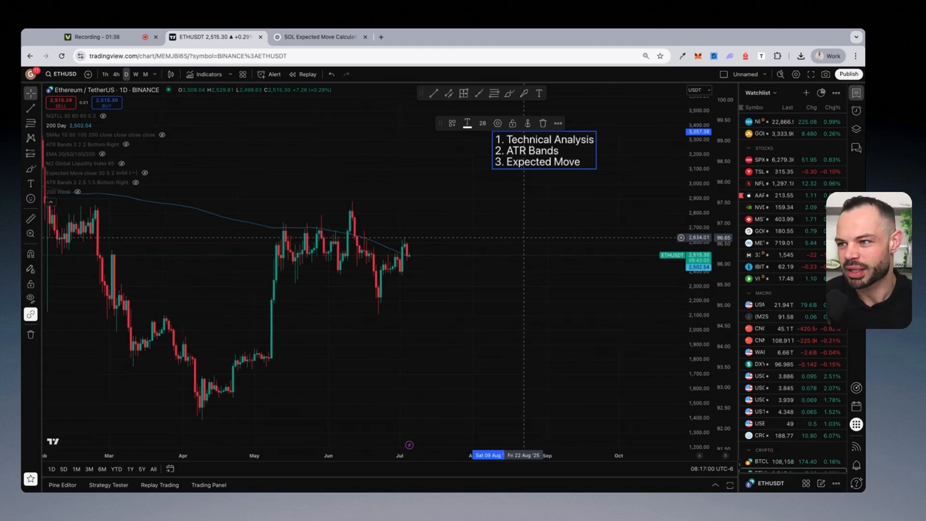
{"action": "mouse_move", "coordinate": [533, 231]}
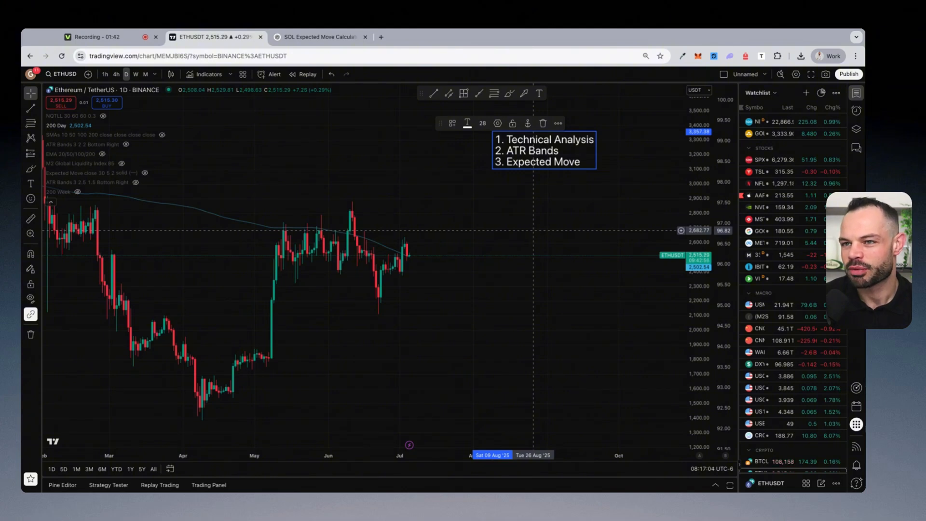
{"action": "mouse_move", "coordinate": [559, 152]}
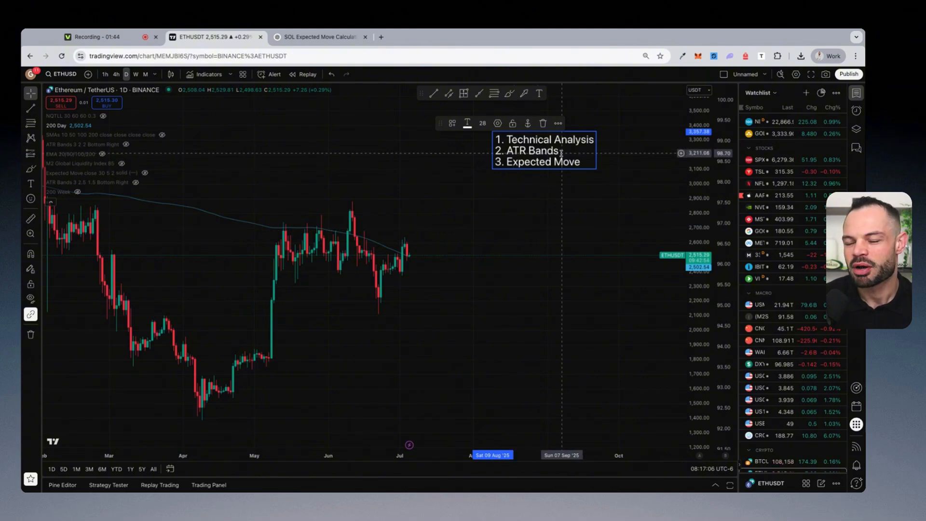
{"action": "mouse_move", "coordinate": [583, 161]}
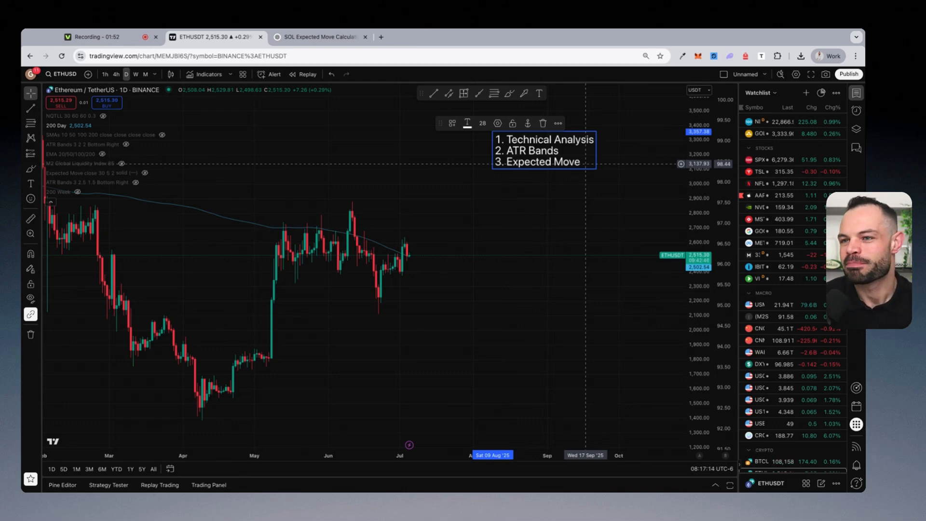
{"action": "mouse_move", "coordinate": [509, 272]}
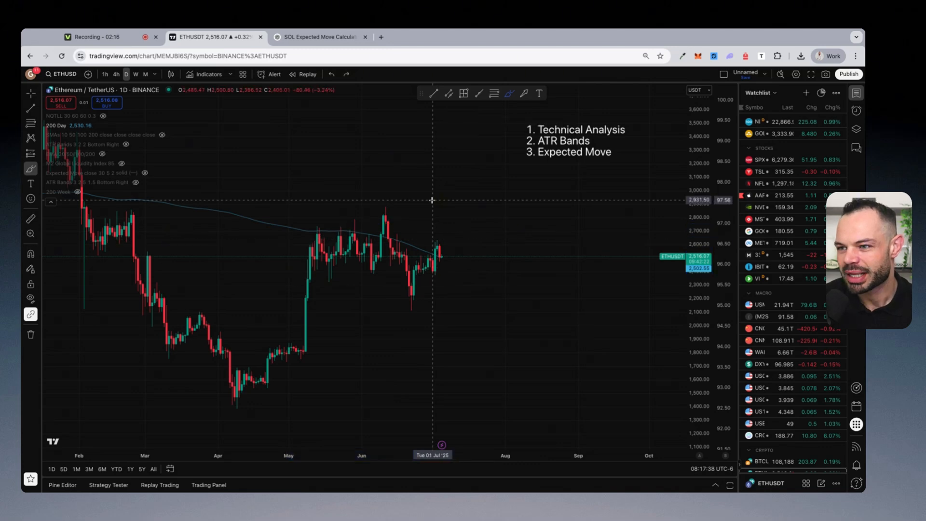
{"action": "mouse_move", "coordinate": [454, 240]}
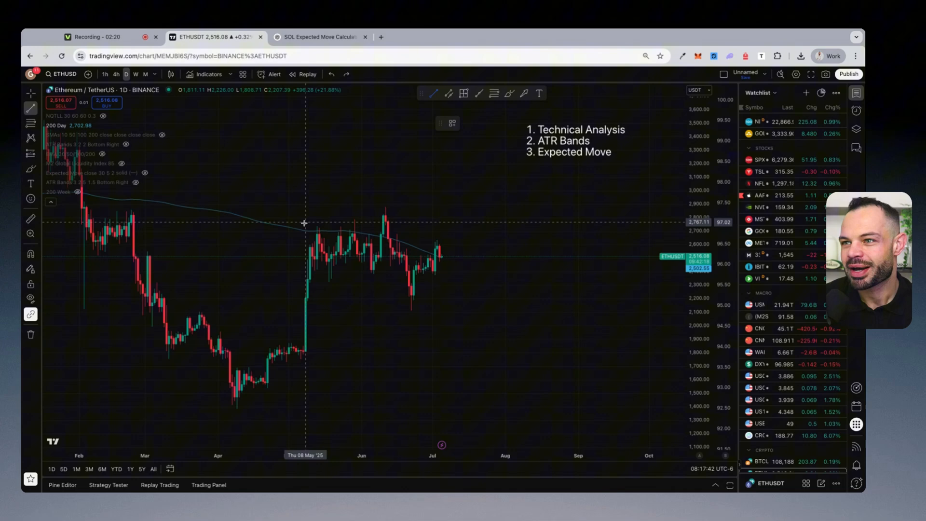
{"action": "mouse_move", "coordinate": [251, 215]}
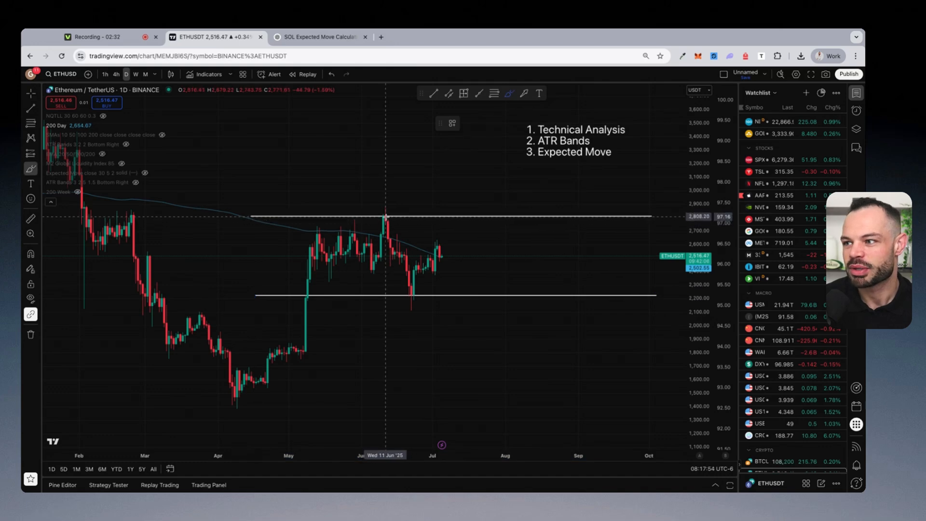
{"action": "mouse_move", "coordinate": [388, 220]}
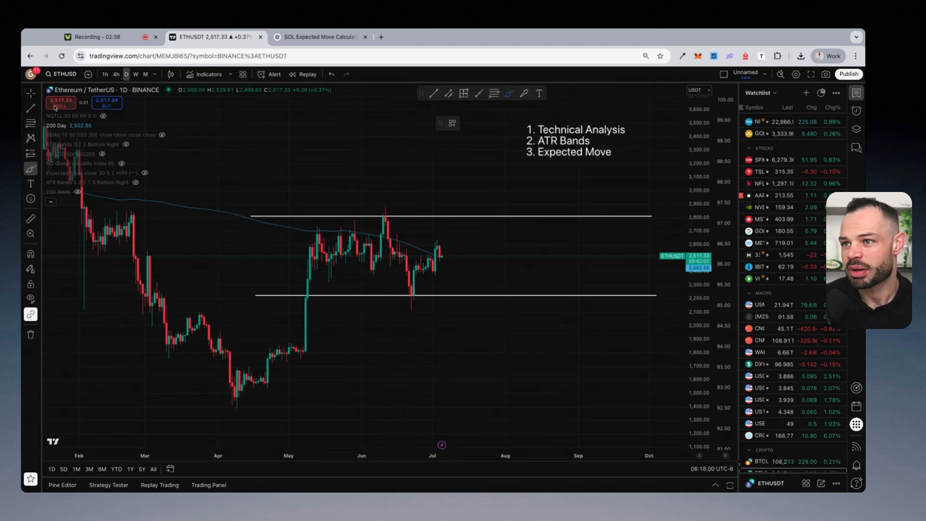
{"action": "mouse_move", "coordinate": [250, 217]}
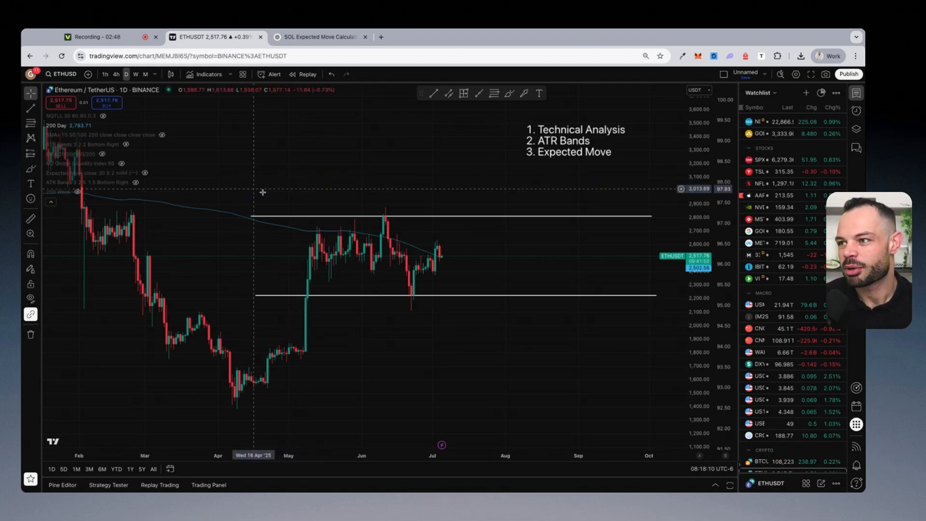
{"action": "mouse_move", "coordinate": [383, 220]}
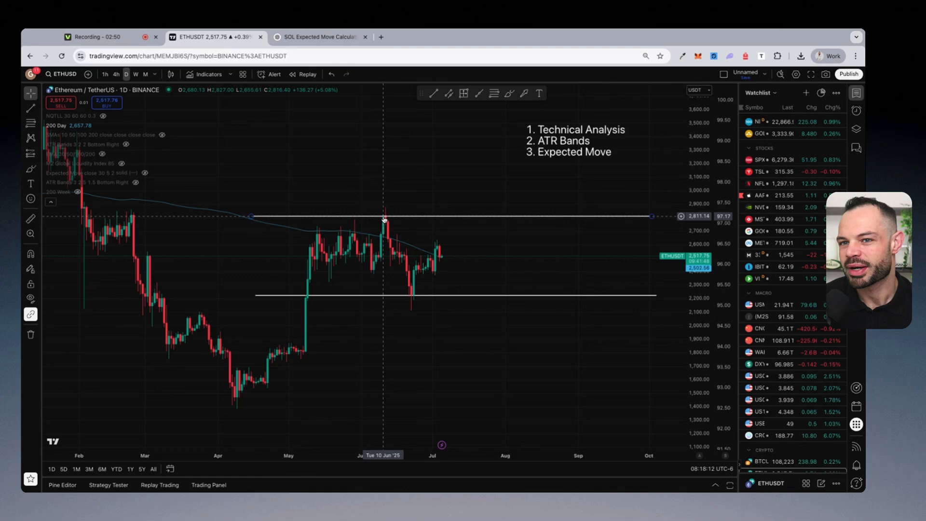
{"action": "mouse_move", "coordinate": [385, 204]}
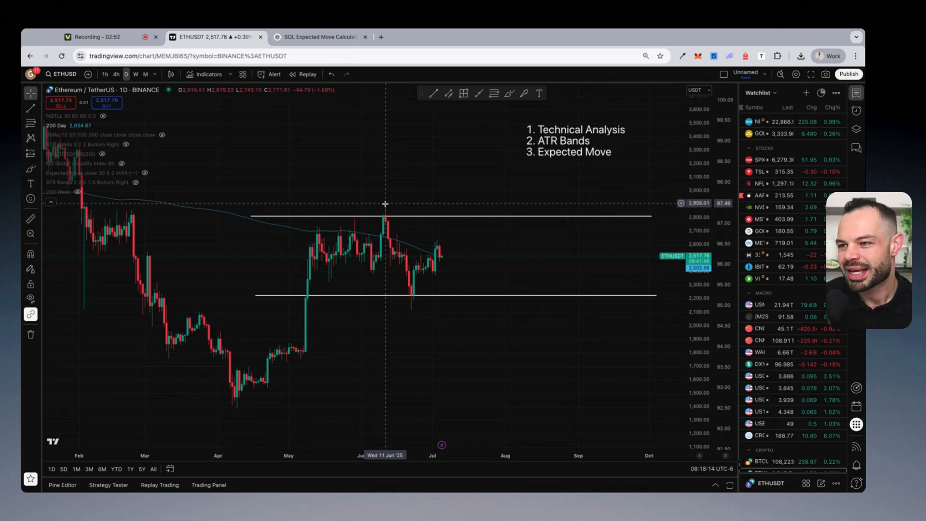
{"action": "mouse_move", "coordinate": [414, 298]}
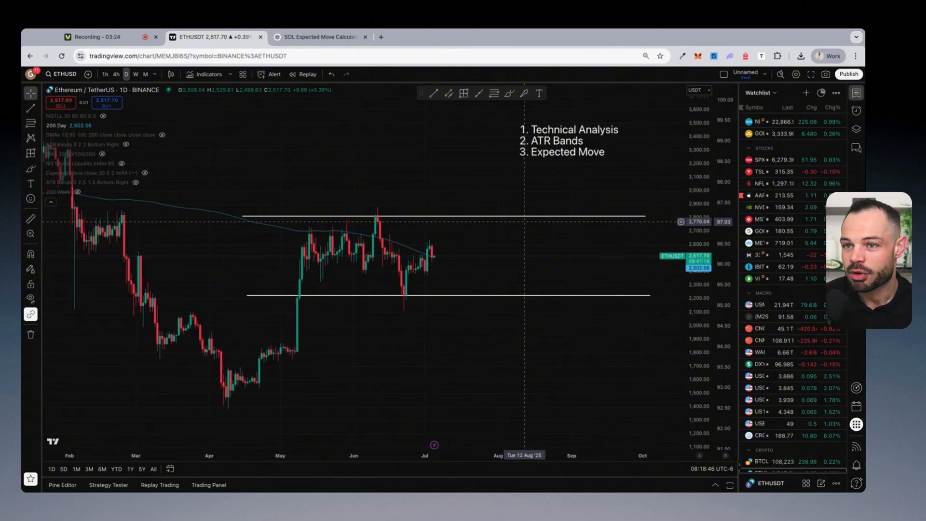
{"action": "mouse_move", "coordinate": [533, 176]}
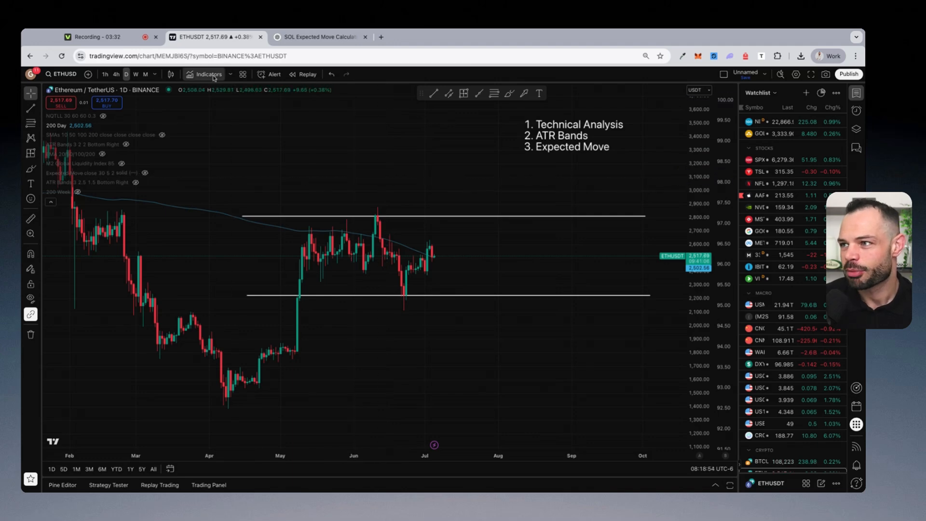
- Search the indicators for 'atr' to list ATR Bands and related scripts
{"action": "left_click", "coordinate": [208, 75]}
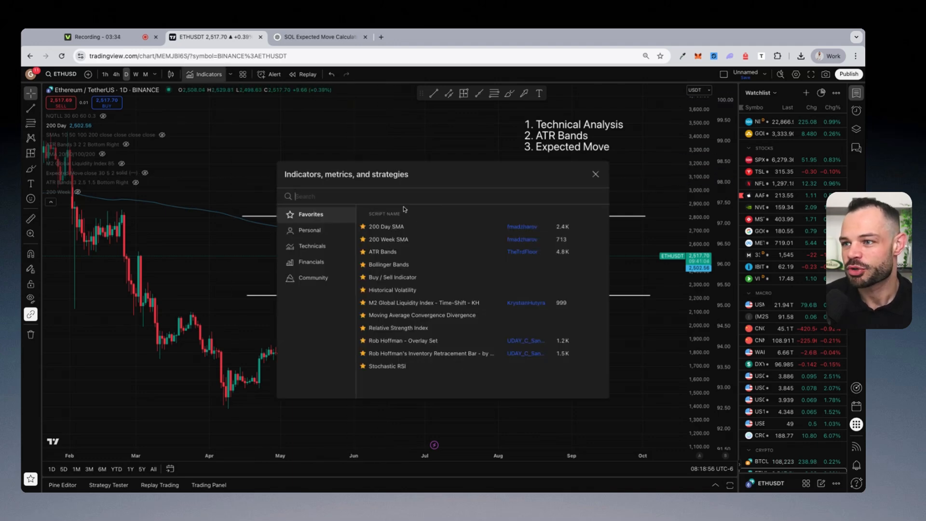
{"action": "type", "text": "atr"}
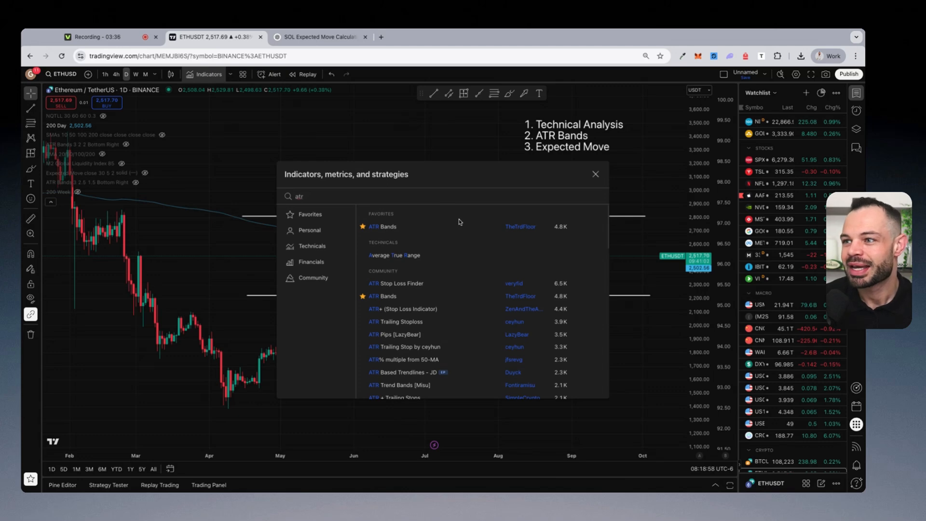
{"action": "mouse_move", "coordinate": [382, 225]}
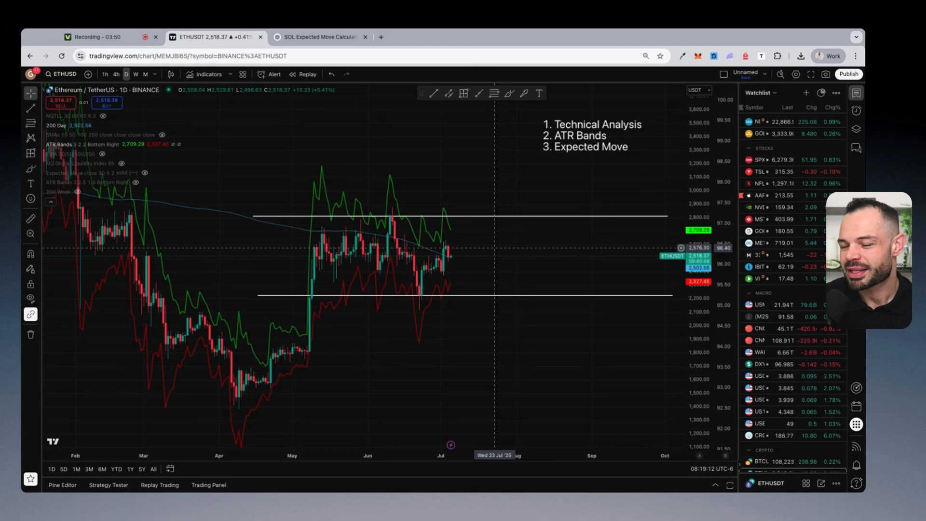
{"action": "mouse_move", "coordinate": [170, 137]}
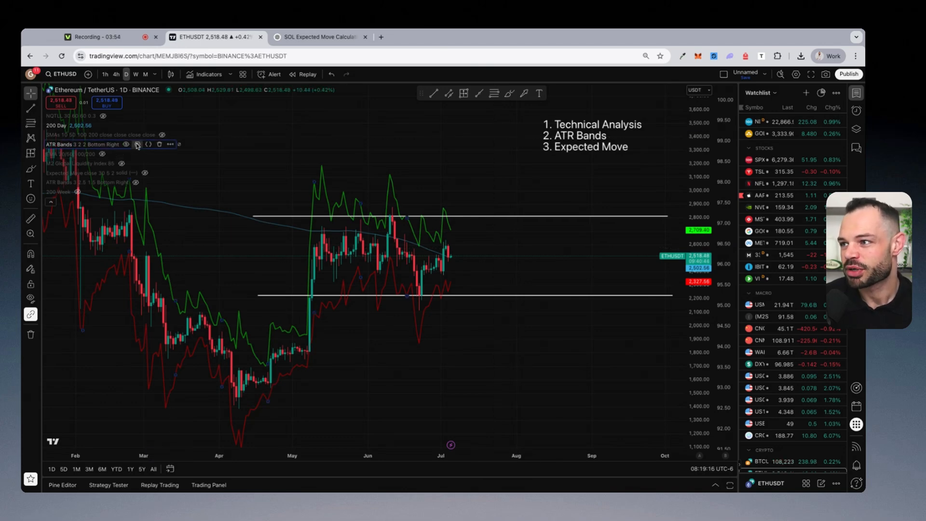
- Confirm ATR Bands with ATR Period 3 and Scale Factor 2 so the bands plot on ETH/USDT
{"action": "left_click", "coordinate": [136, 144]}
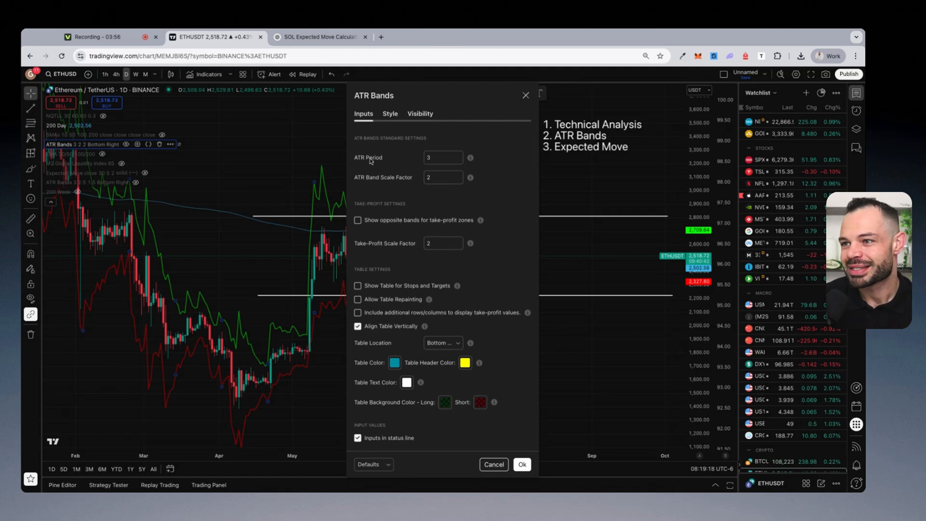
{"action": "left_click", "coordinate": [522, 463]}
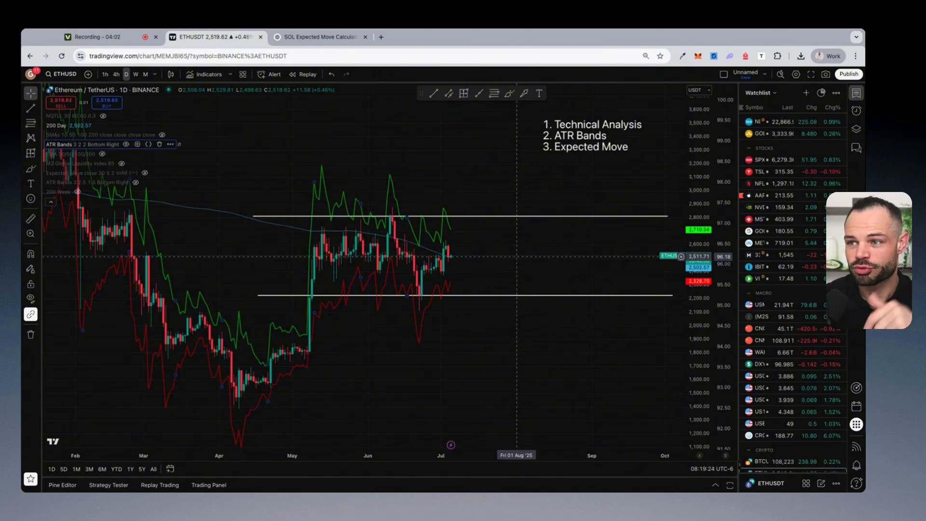
{"action": "mouse_move", "coordinate": [520, 190]}
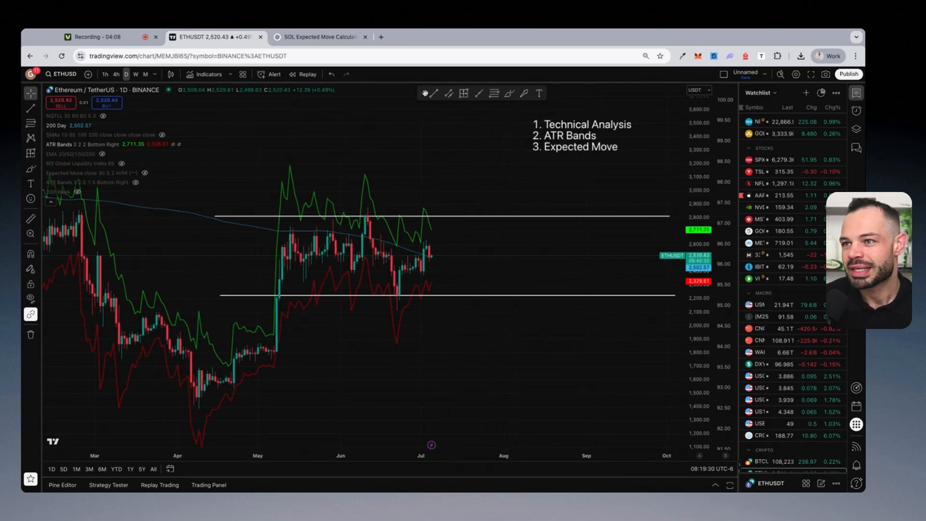
{"action": "mouse_move", "coordinate": [466, 223]}
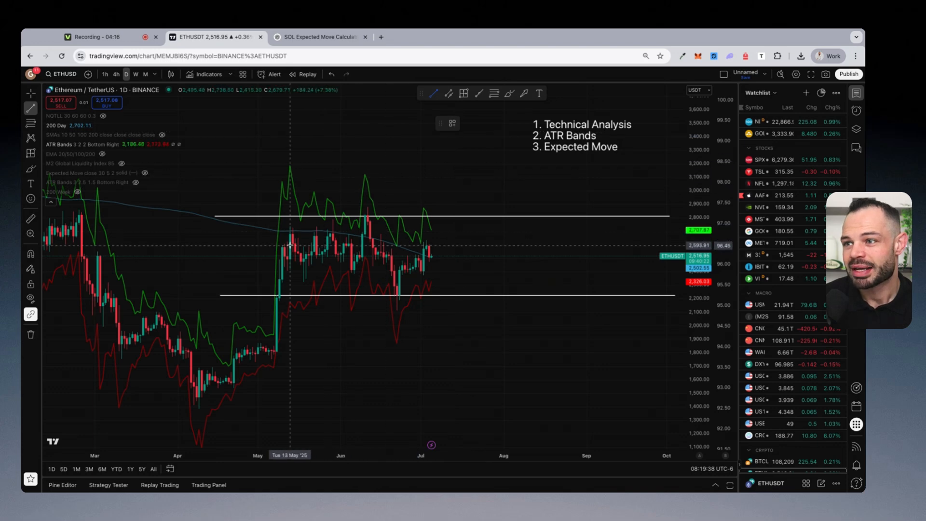
{"action": "mouse_move", "coordinate": [229, 229]}
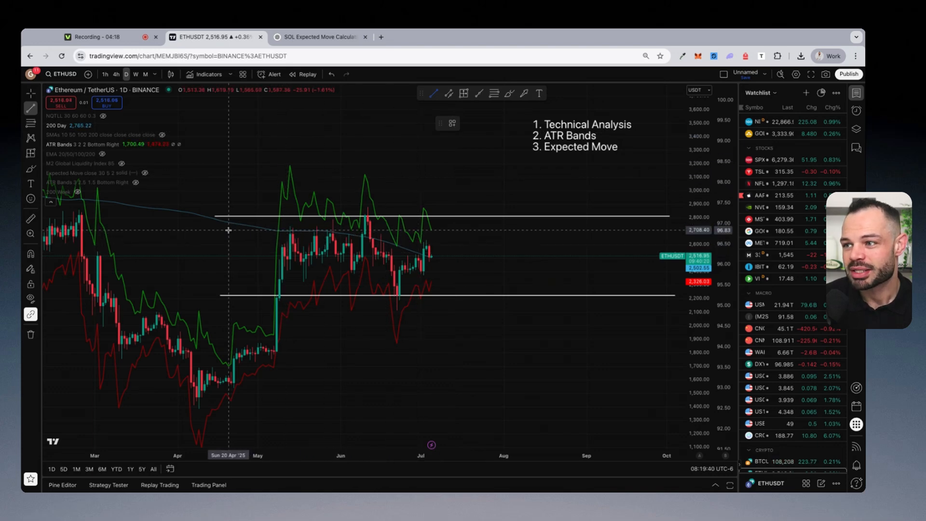
{"action": "mouse_move", "coordinate": [219, 229]}
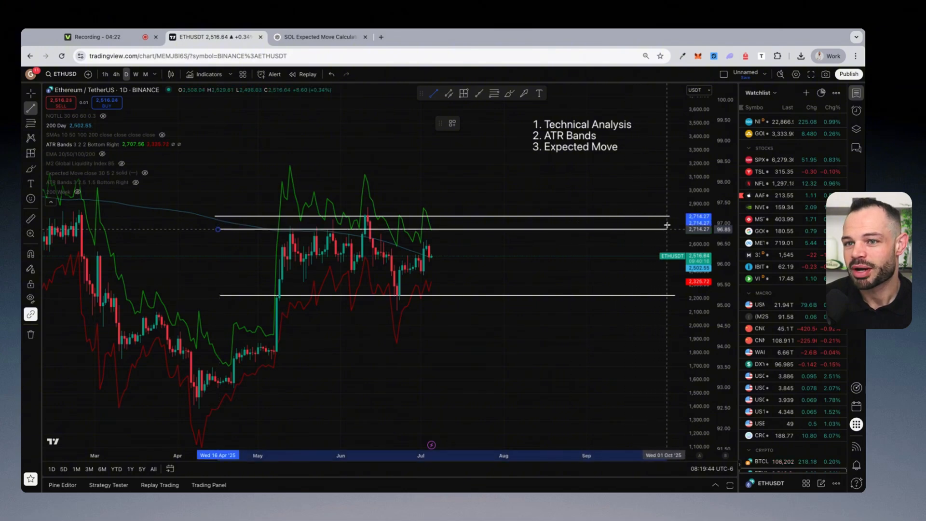
- Mark the ATR band levels near 2,707 and 2,326 with red horizontal lines, then hide ATR Bands
{"action": "left_click", "coordinate": [413, 214]}
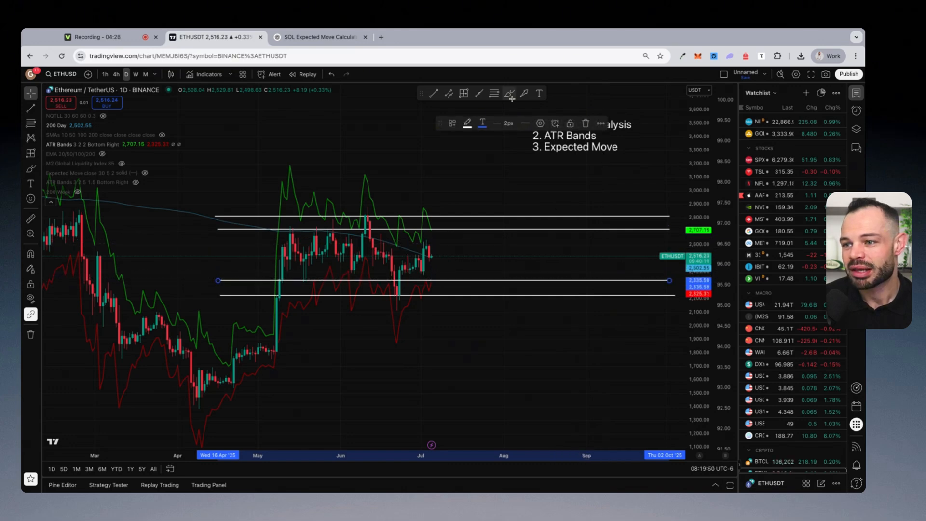
{"action": "left_click", "coordinate": [467, 124]}
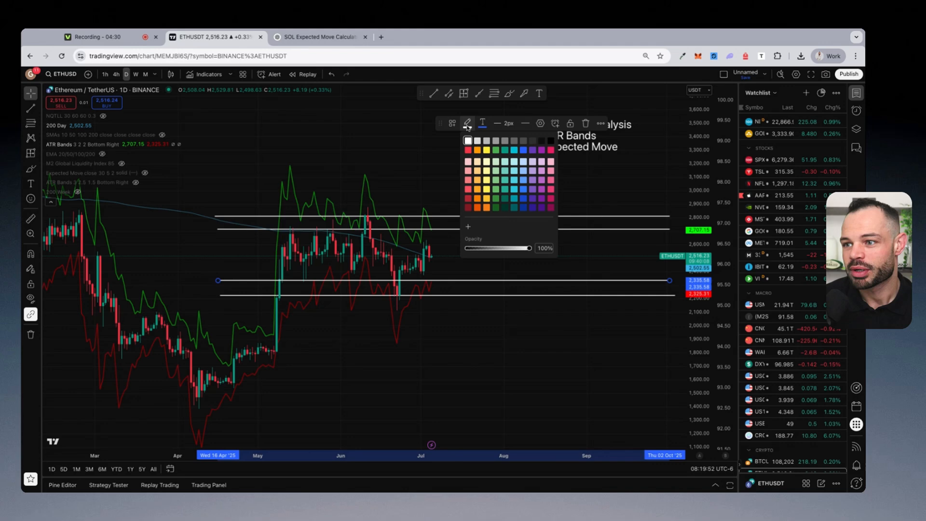
{"action": "left_click", "coordinate": [466, 148]}
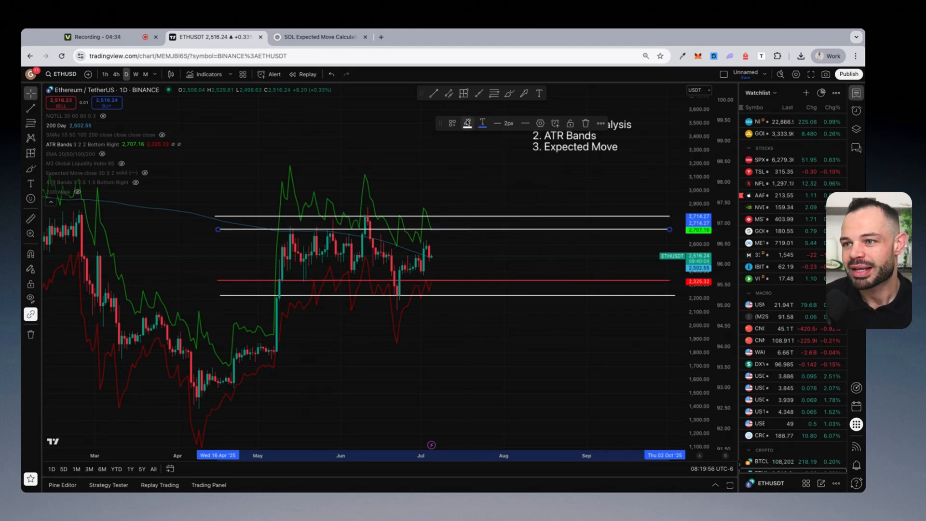
{"action": "mouse_move", "coordinate": [470, 161]}
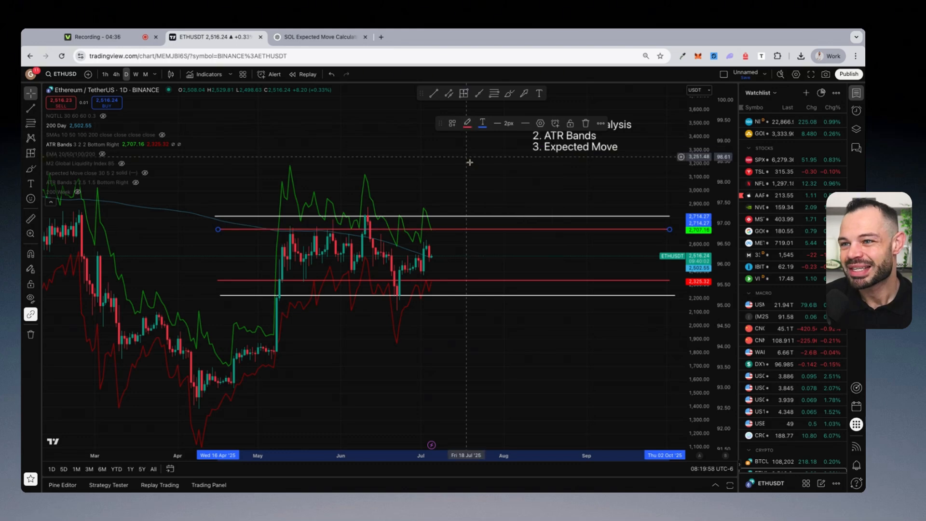
{"action": "mouse_move", "coordinate": [447, 210]}
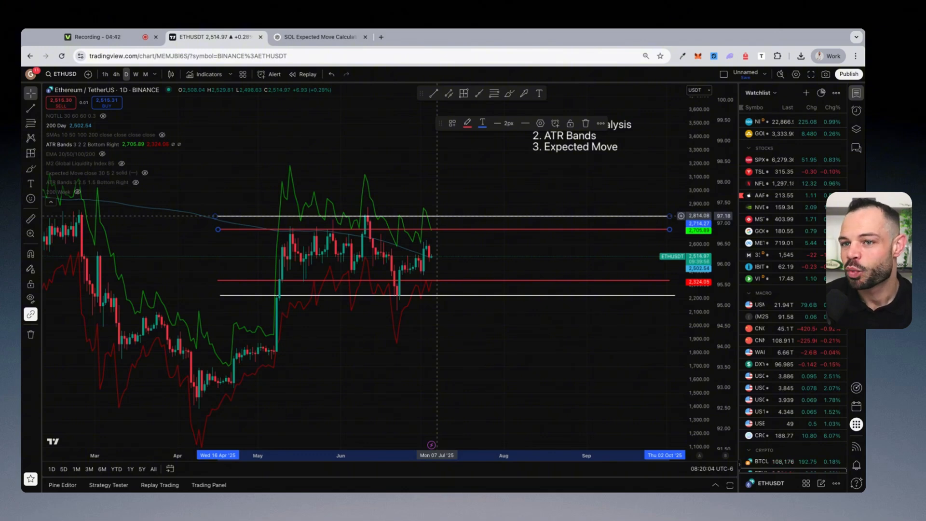
{"action": "mouse_move", "coordinate": [135, 157]}
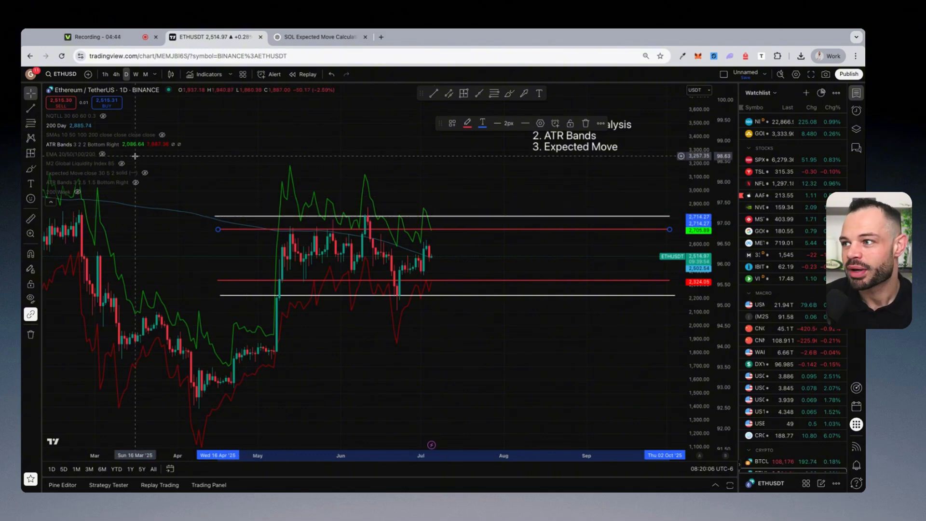
{"action": "left_click", "coordinate": [125, 145]}
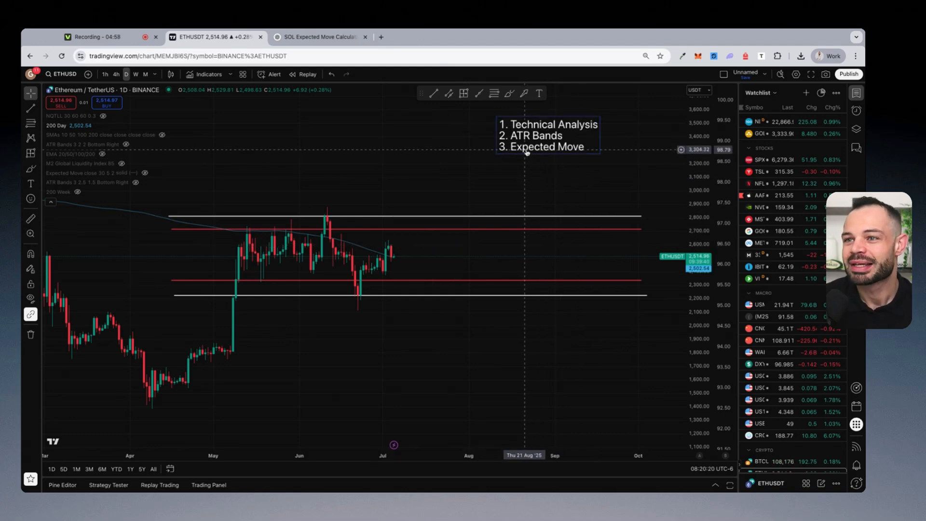
{"action": "mouse_move", "coordinate": [680, 229]}
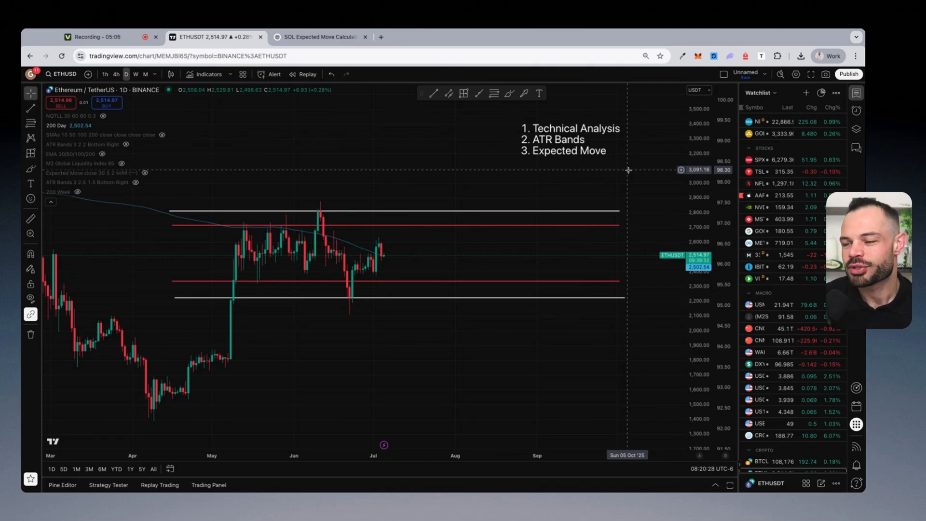
{"action": "mouse_move", "coordinate": [435, 214]}
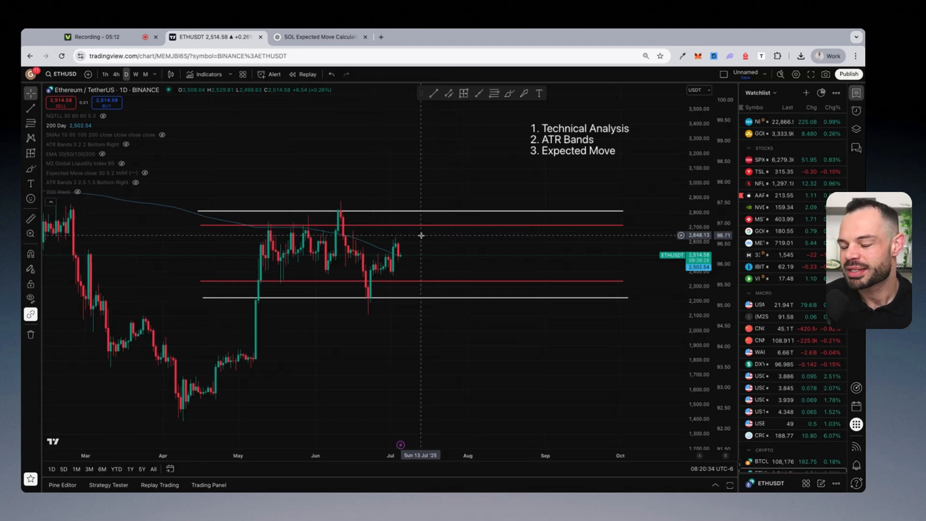
{"action": "mouse_move", "coordinate": [462, 207]}
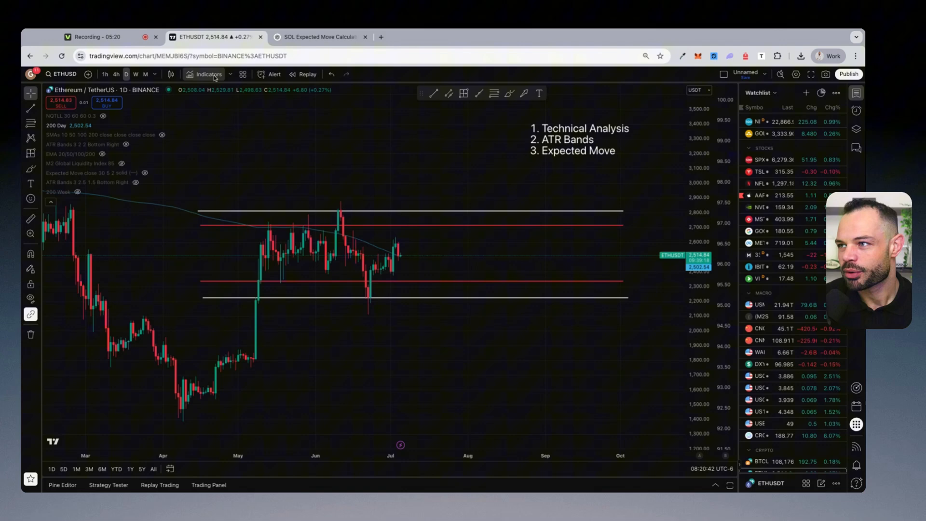
{"action": "mouse_move", "coordinate": [251, 167]}
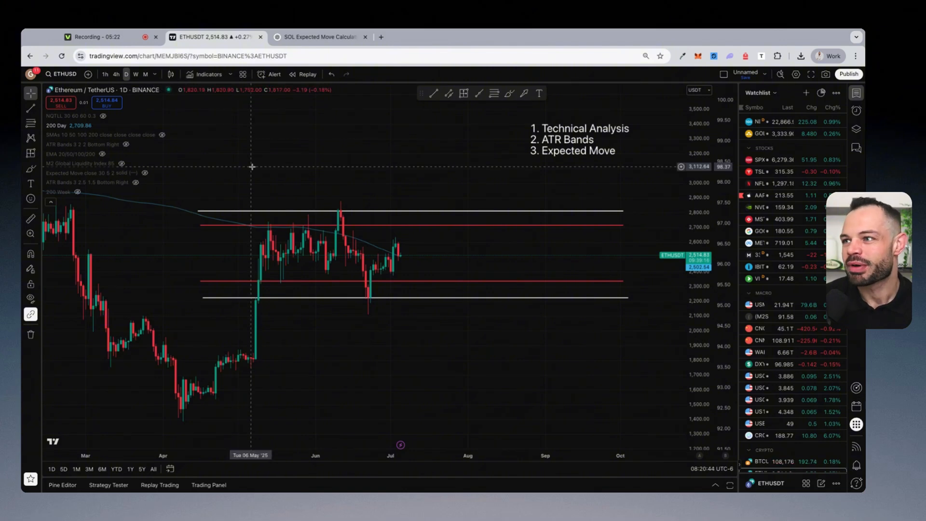
- Add the Historical Volatility (HV 10) indicator from Favorites as a pane beneath the chart
{"action": "left_click", "coordinate": [210, 74]}
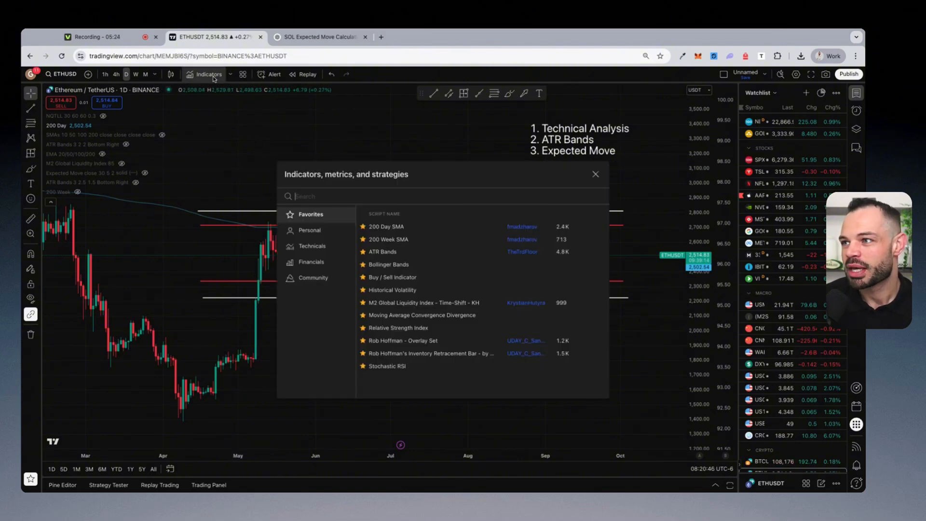
{"action": "mouse_move", "coordinate": [392, 290]}
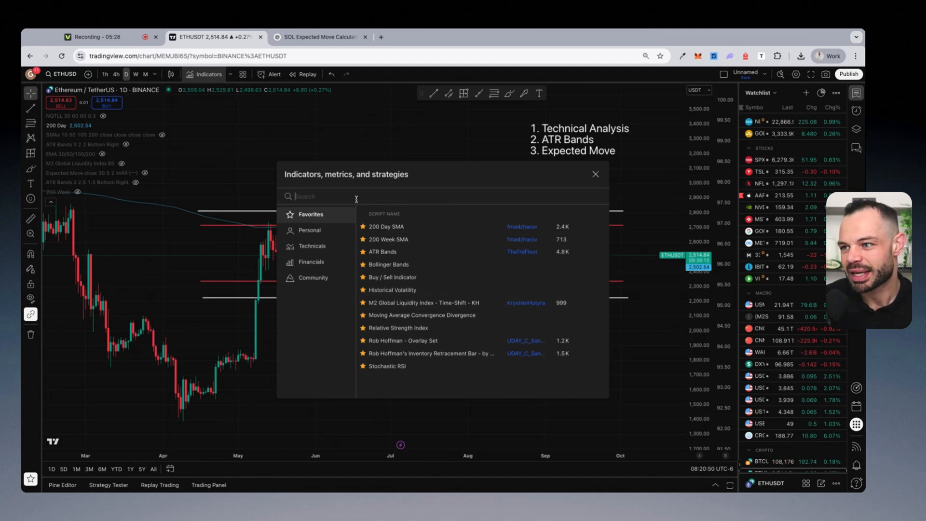
{"action": "type", "text": "historical"}
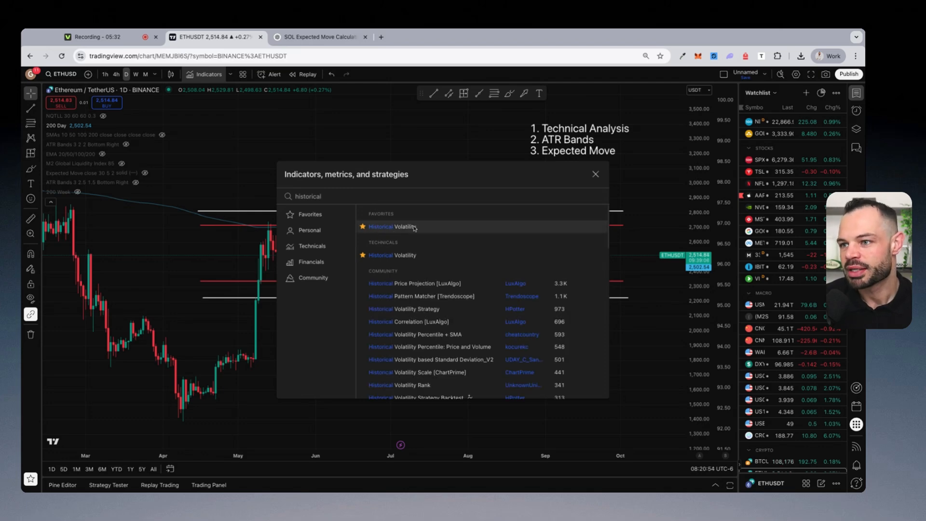
{"action": "left_click", "coordinate": [595, 174]}
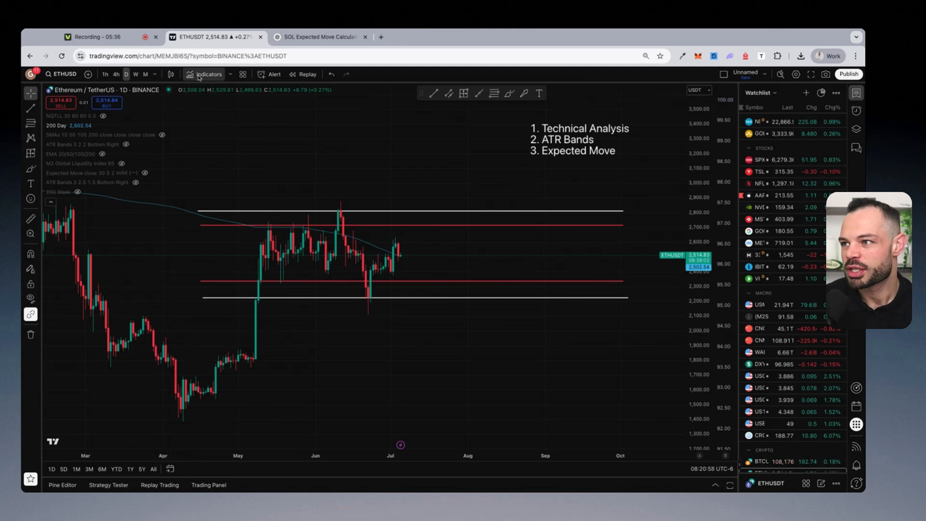
{"action": "left_click", "coordinate": [209, 75]}
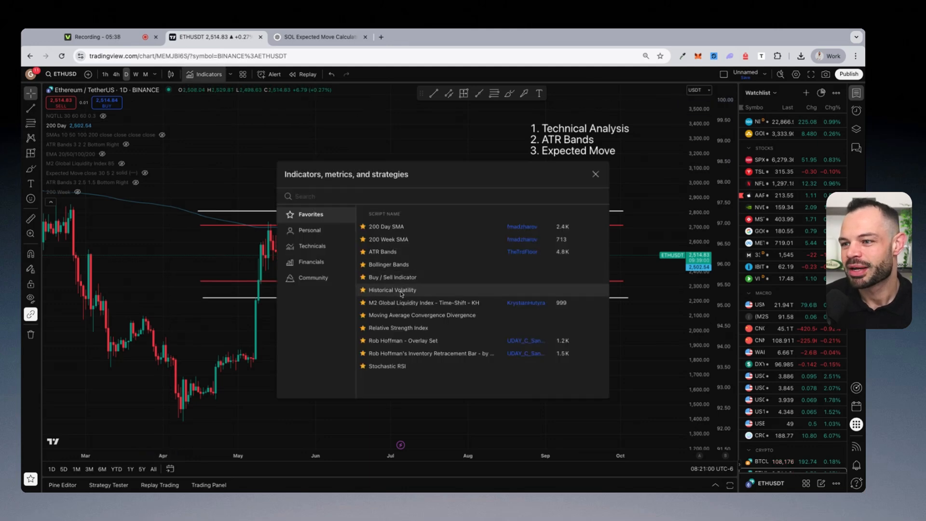
{"action": "left_click", "coordinate": [392, 289]}
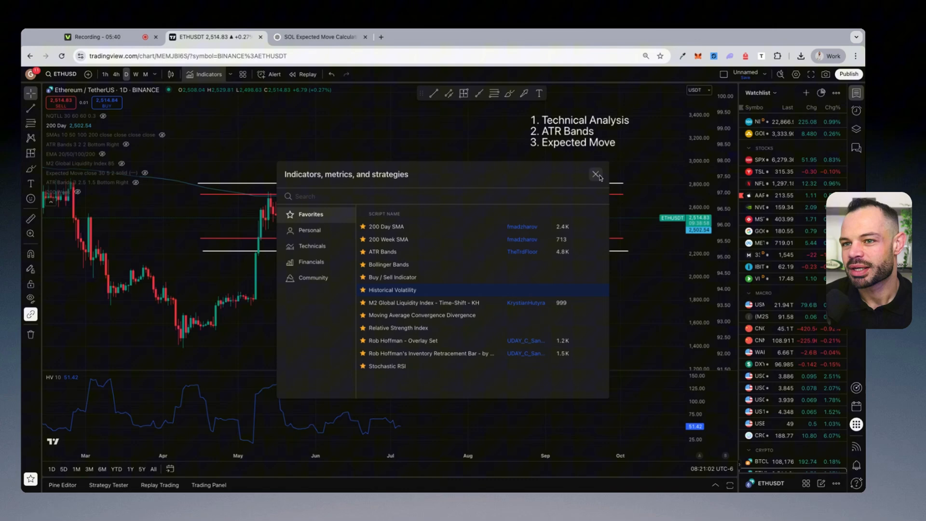
{"action": "left_click", "coordinate": [597, 177]}
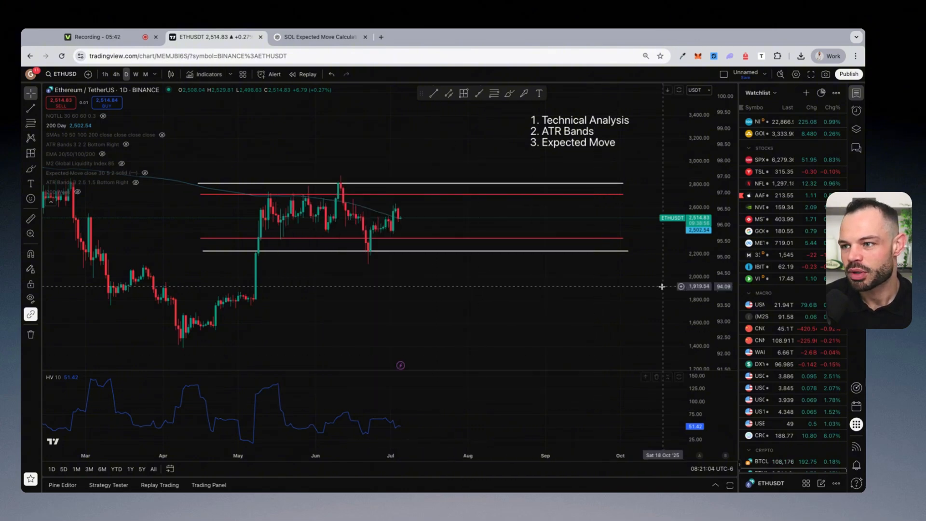
{"action": "mouse_move", "coordinate": [418, 424]}
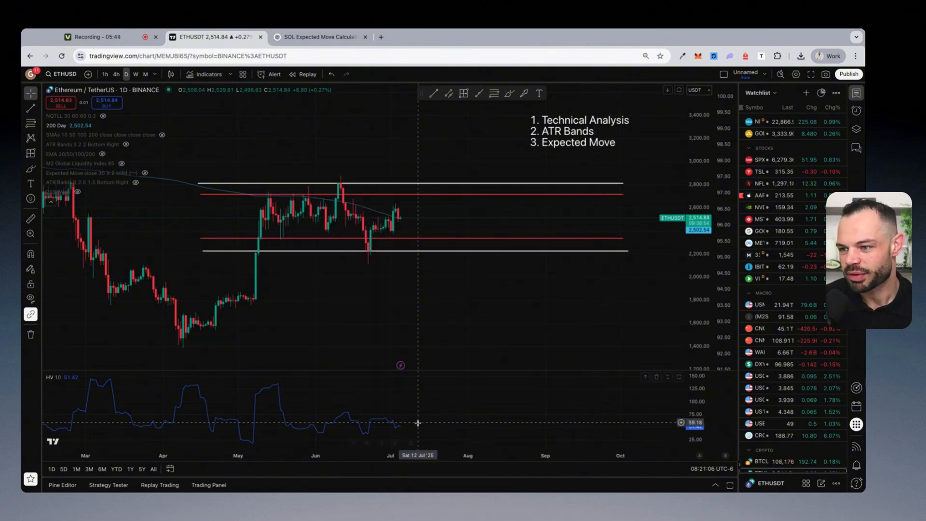
{"action": "mouse_move", "coordinate": [414, 395]}
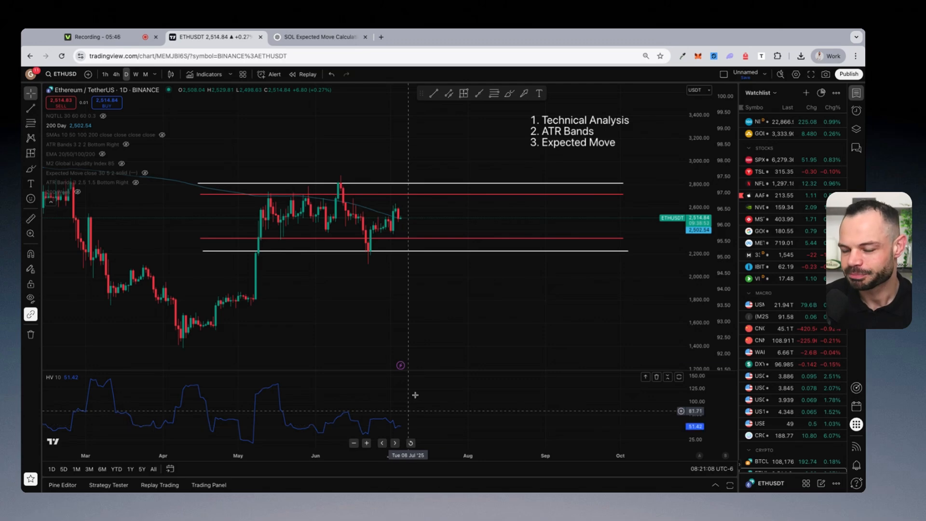
{"action": "mouse_move", "coordinate": [64, 380]}
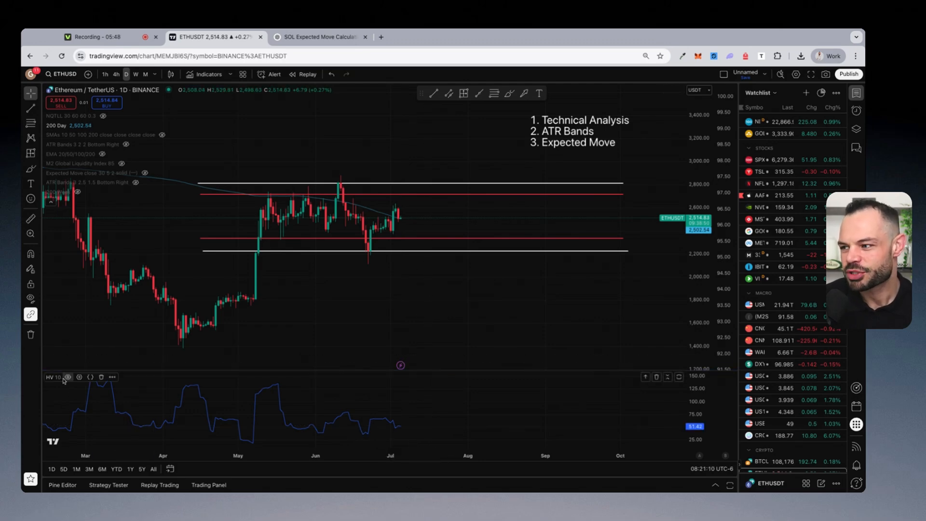
{"action": "mouse_move", "coordinate": [53, 377]}
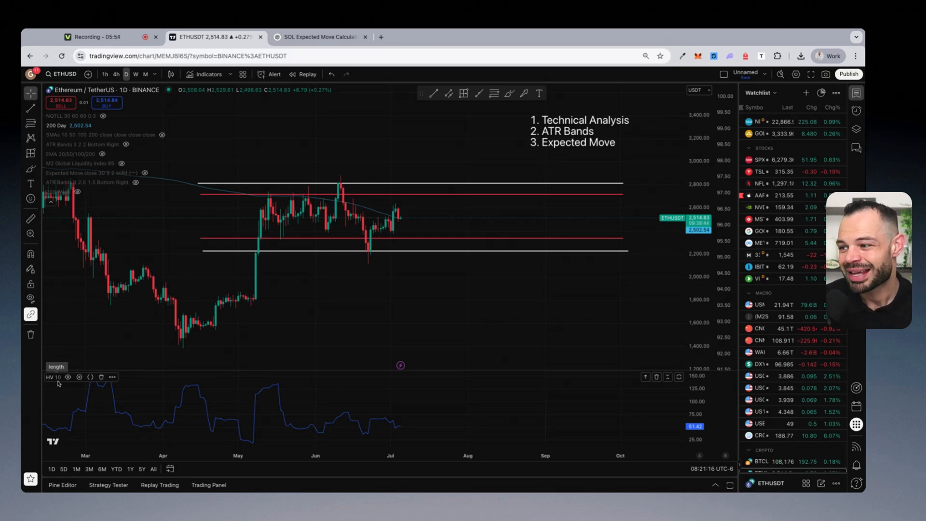
{"action": "mouse_move", "coordinate": [345, 291]}
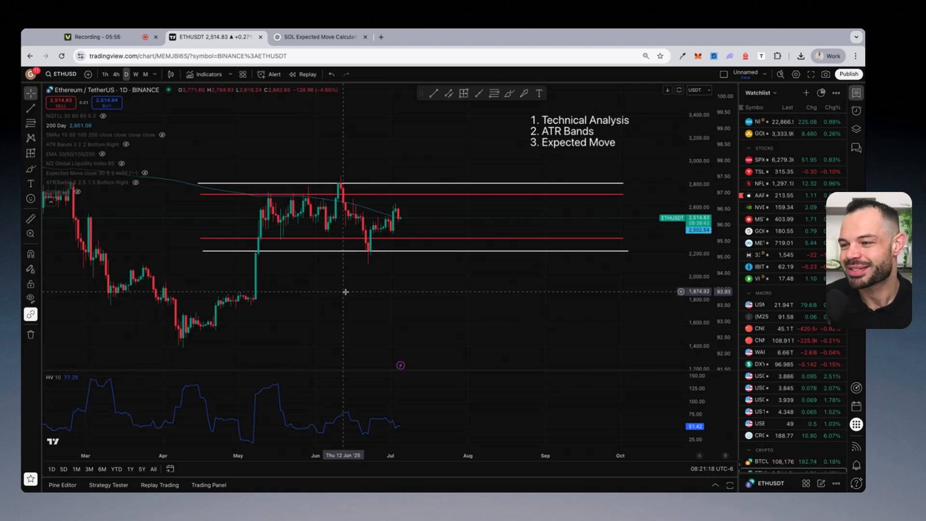
{"action": "mouse_move", "coordinate": [67, 383]}
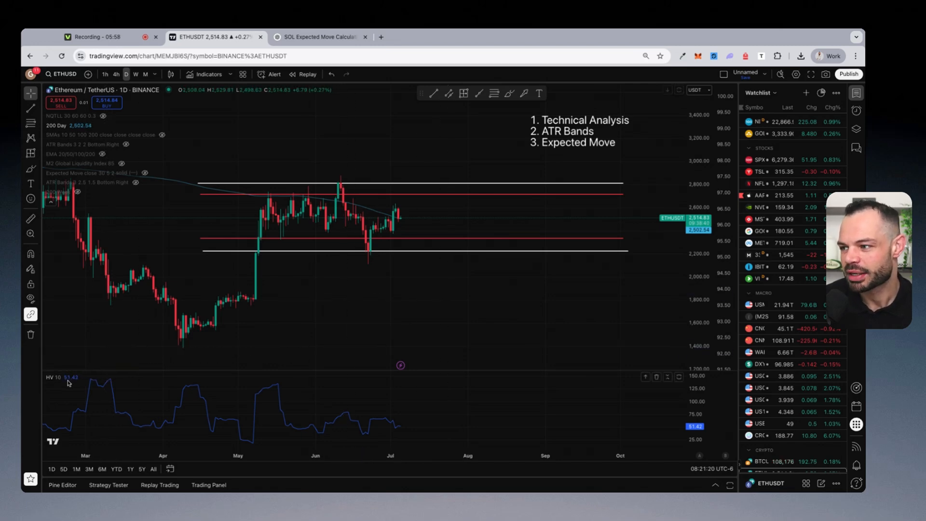
{"action": "left_click", "coordinate": [78, 377]}
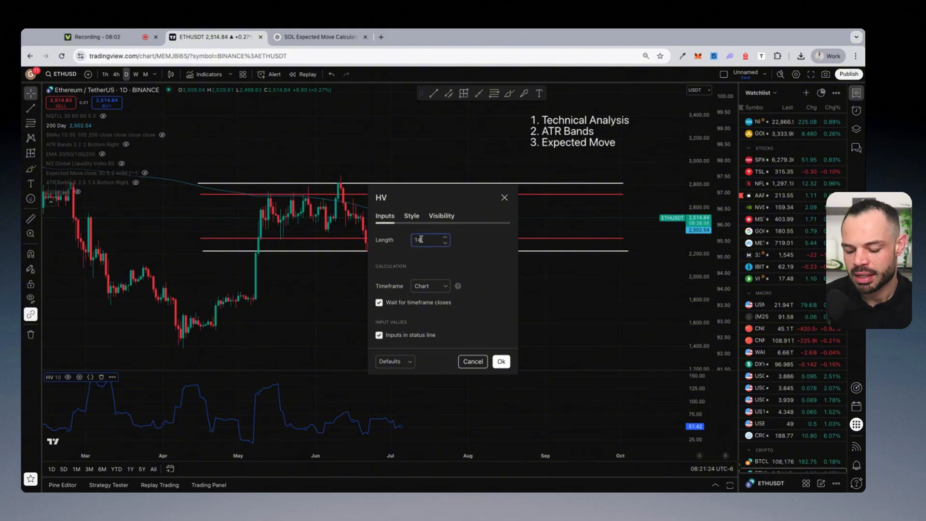
- Confirm the Historical Volatility length of 14 so the pane reads HV 14
{"action": "left_click", "coordinate": [501, 360]}
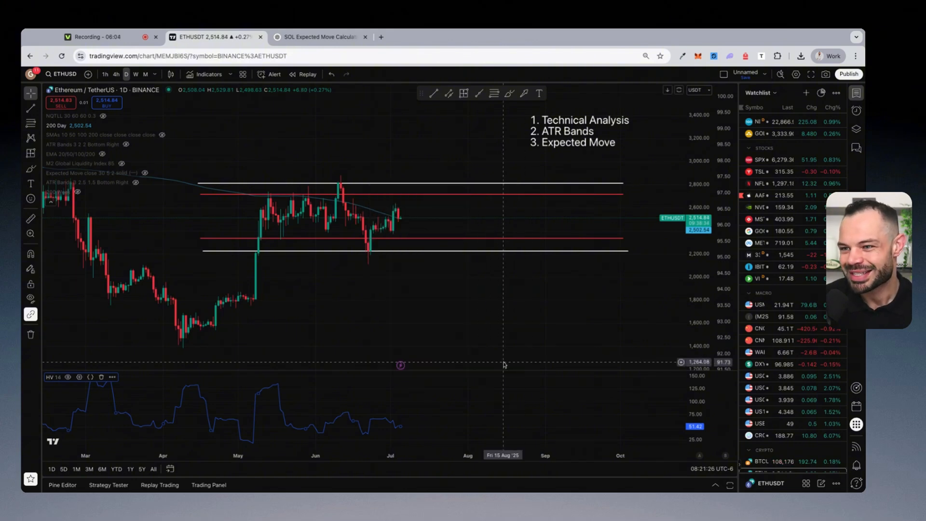
{"action": "mouse_move", "coordinate": [480, 313]}
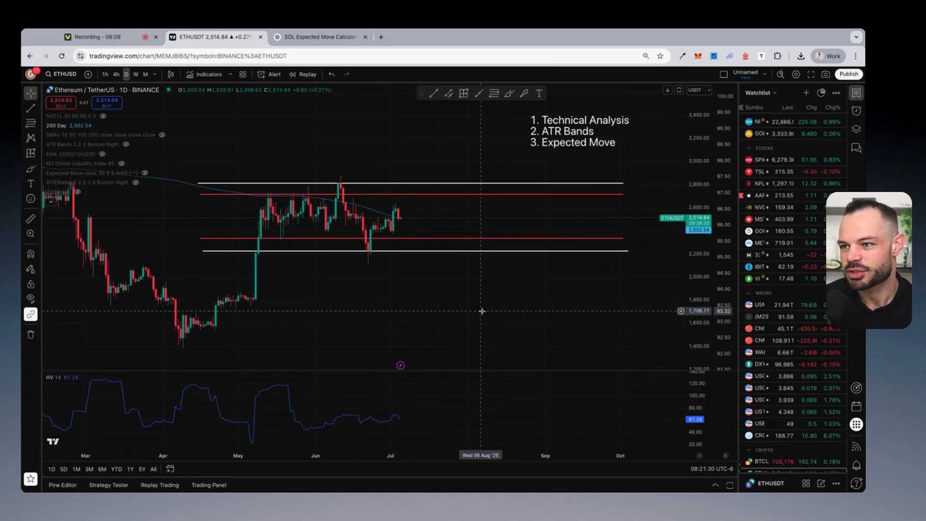
{"action": "mouse_move", "coordinate": [657, 330]}
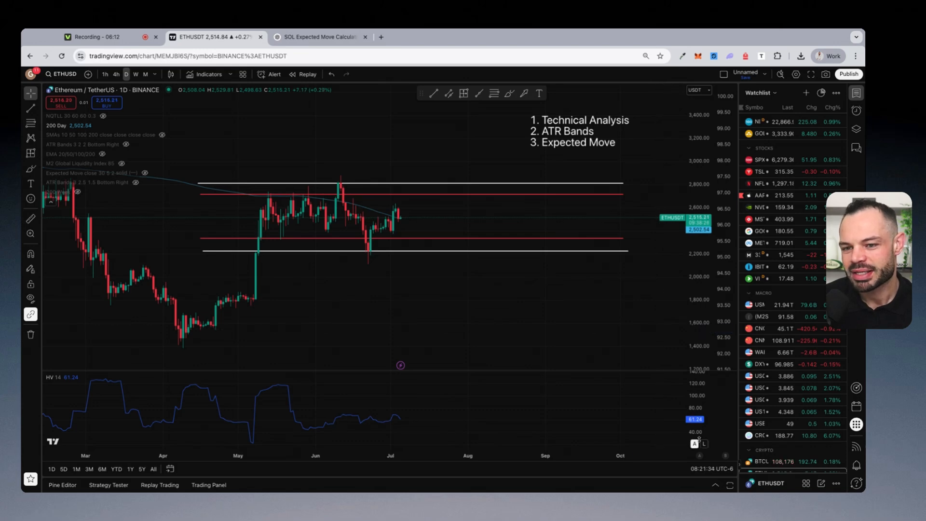
{"action": "mouse_move", "coordinate": [631, 335]}
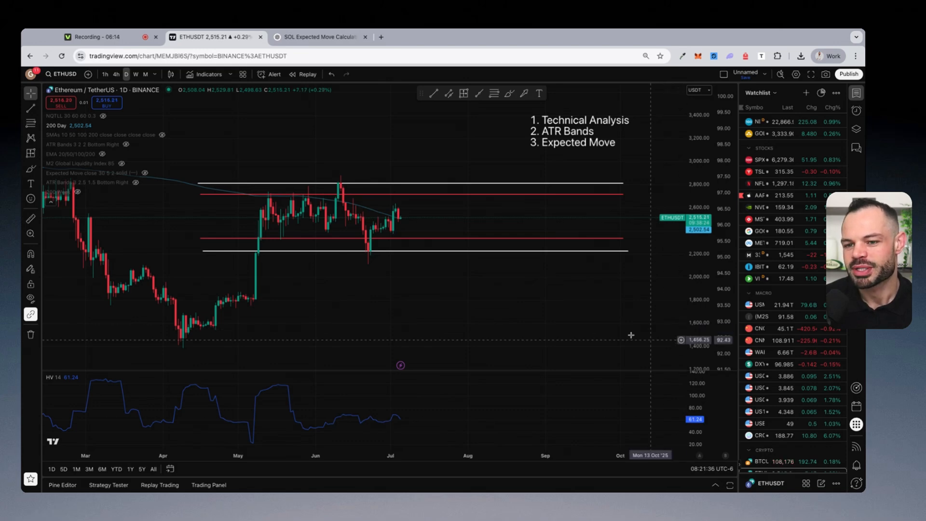
{"action": "mouse_move", "coordinate": [459, 349]}
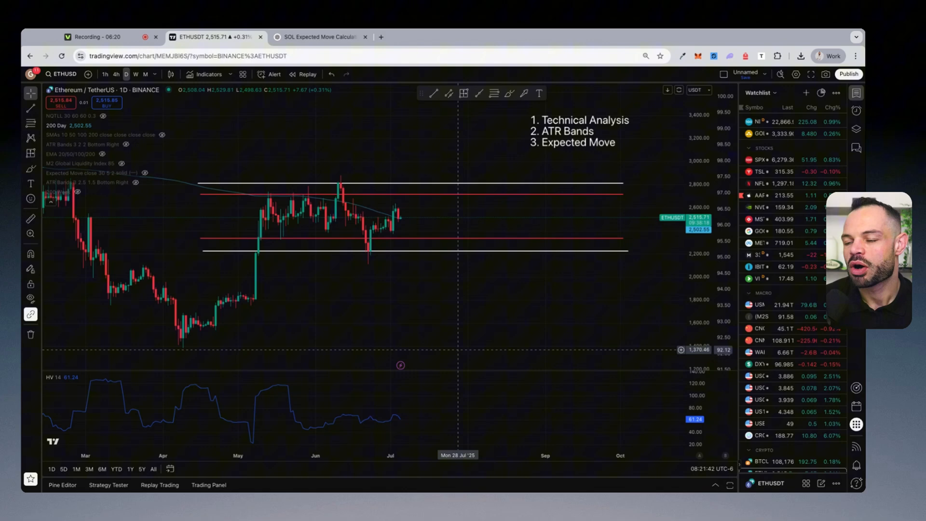
{"action": "mouse_move", "coordinate": [528, 330]}
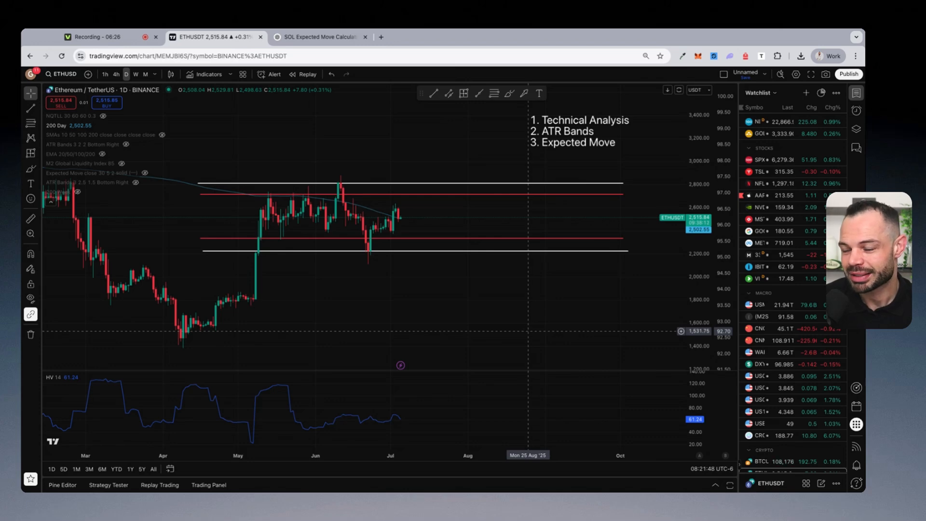
{"action": "mouse_move", "coordinate": [464, 312]}
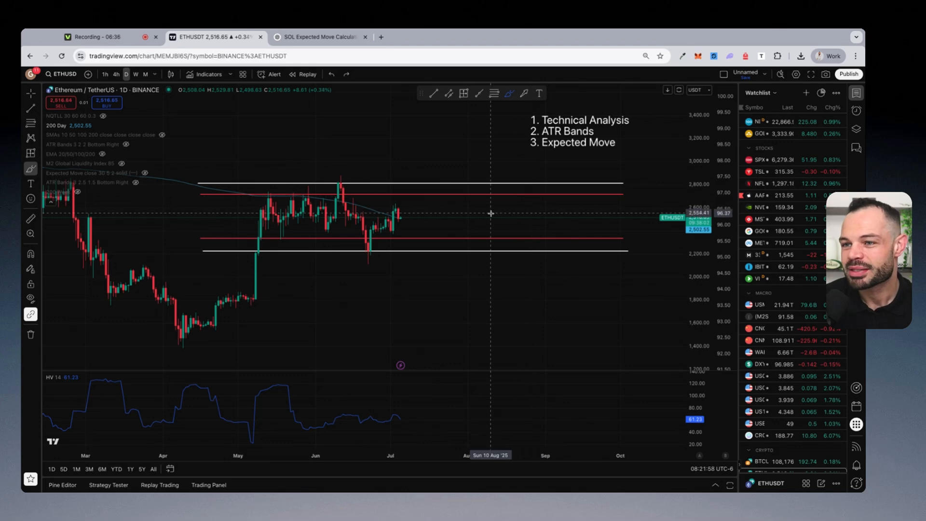
{"action": "mouse_move", "coordinate": [467, 296]}
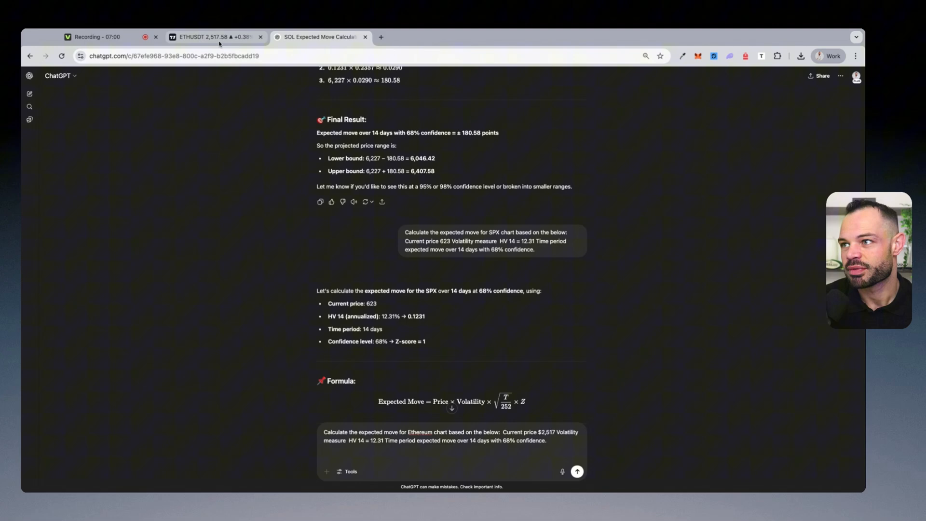
- Send ChatGPT the Ethereum expected-move prompt with price $2,517 and HV 14 = 61.23
{"action": "left_click", "coordinate": [214, 36]}
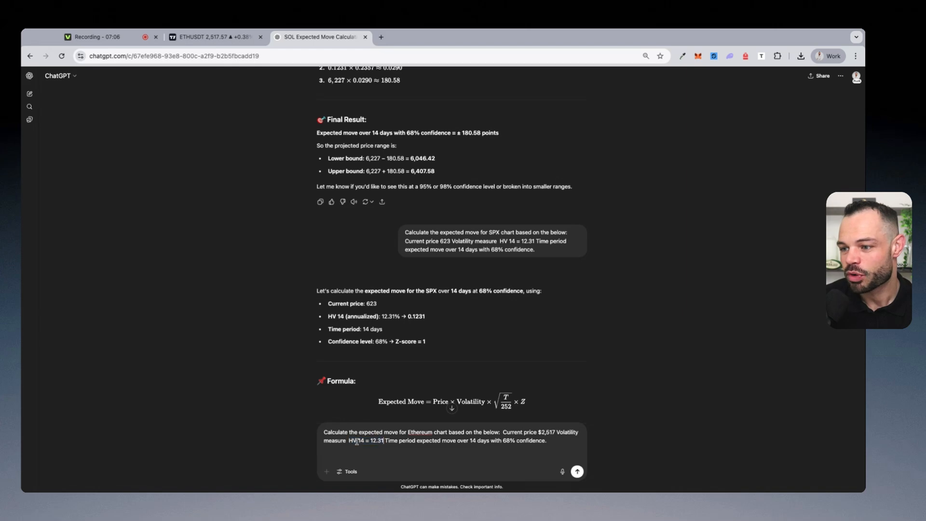
{"action": "left_click", "coordinate": [215, 37]}
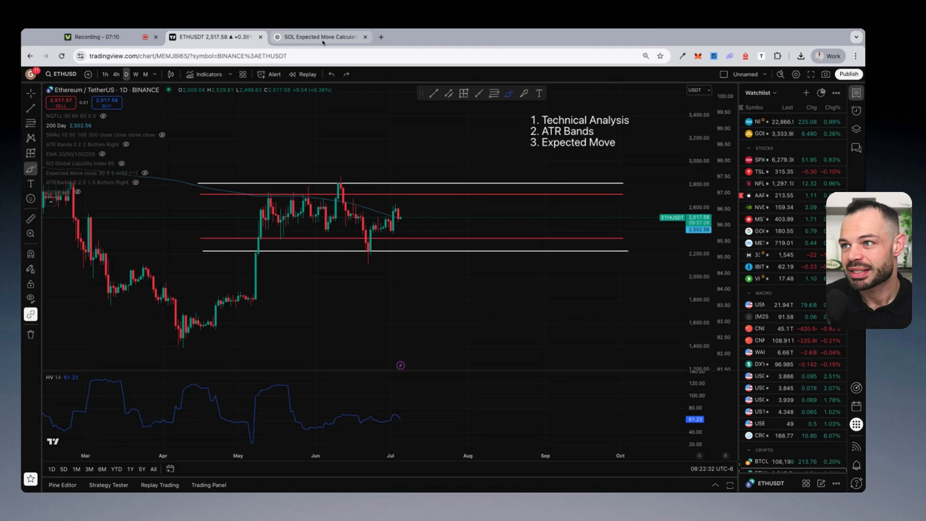
{"action": "left_click", "coordinate": [319, 36]}
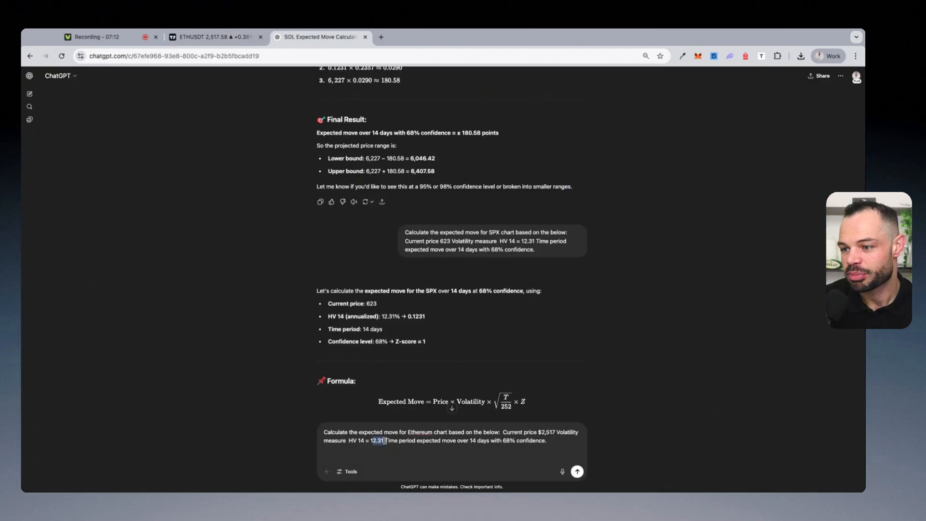
{"action": "type", "text": "61."}
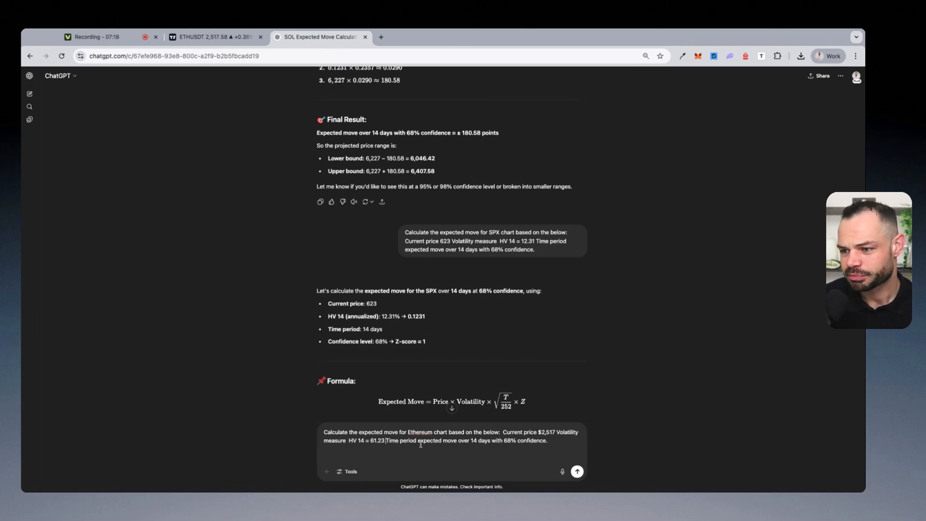
{"action": "double_click", "coordinate": [479, 441]}
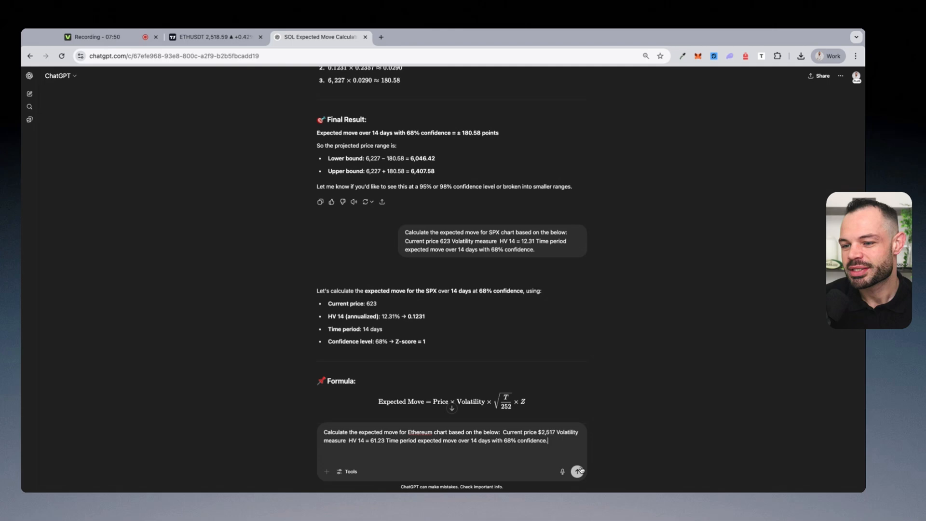
{"action": "left_click", "coordinate": [578, 471]}
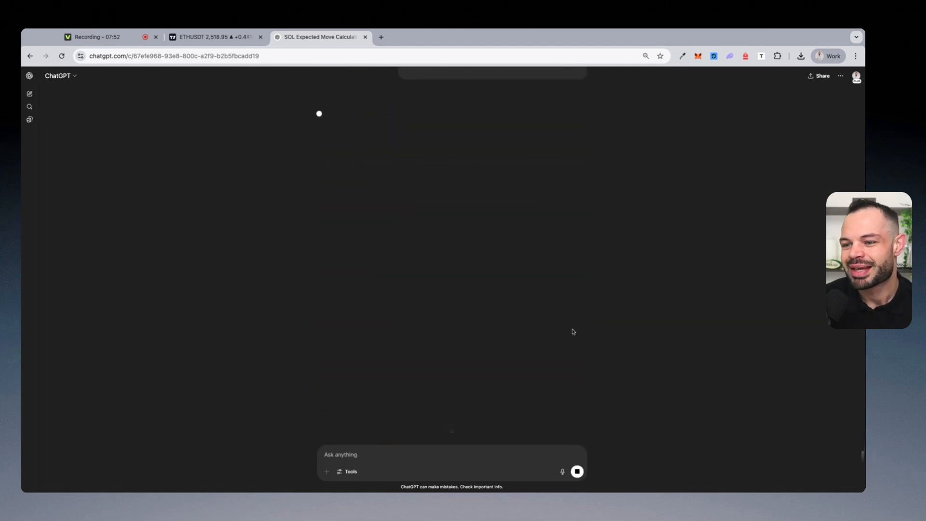
{"action": "mouse_move", "coordinate": [511, 216]}
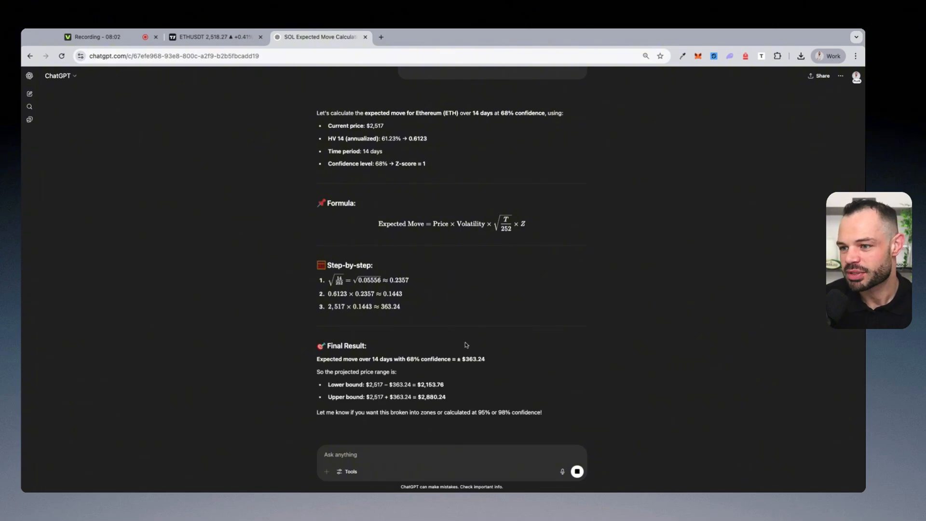
- Select the reply's bounds $2,153.76 and $2,880.24, then return to the ETH chart
{"action": "scroll", "scroll_direction": "up", "scroll_amount": 3}
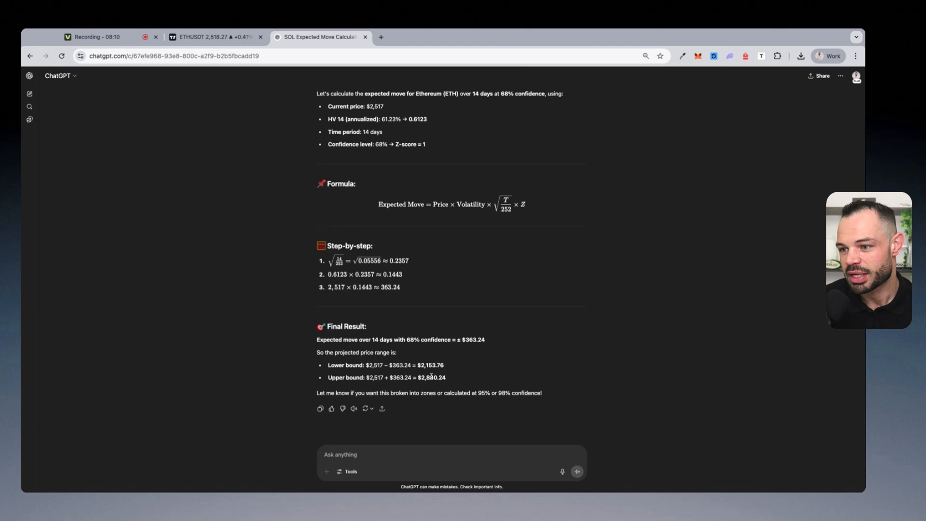
{"action": "double_click", "coordinate": [431, 377]}
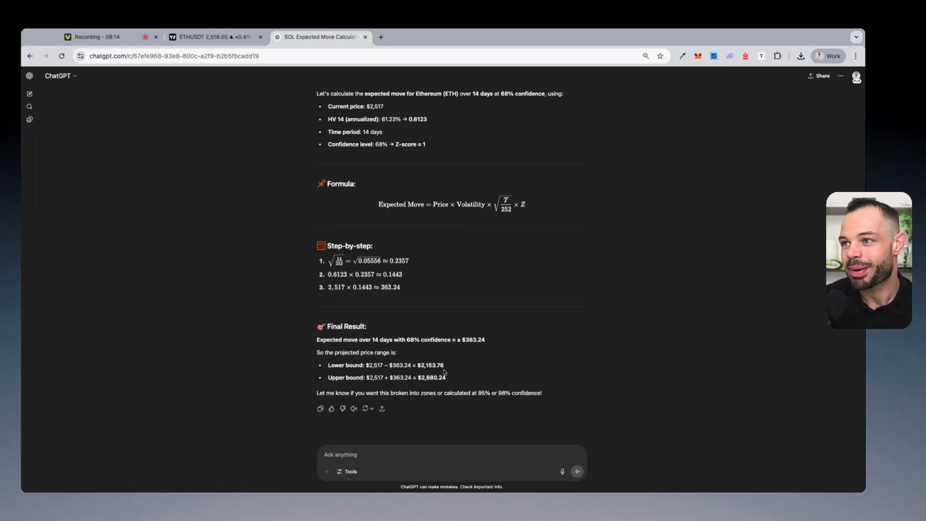
{"action": "double_click", "coordinate": [430, 365]}
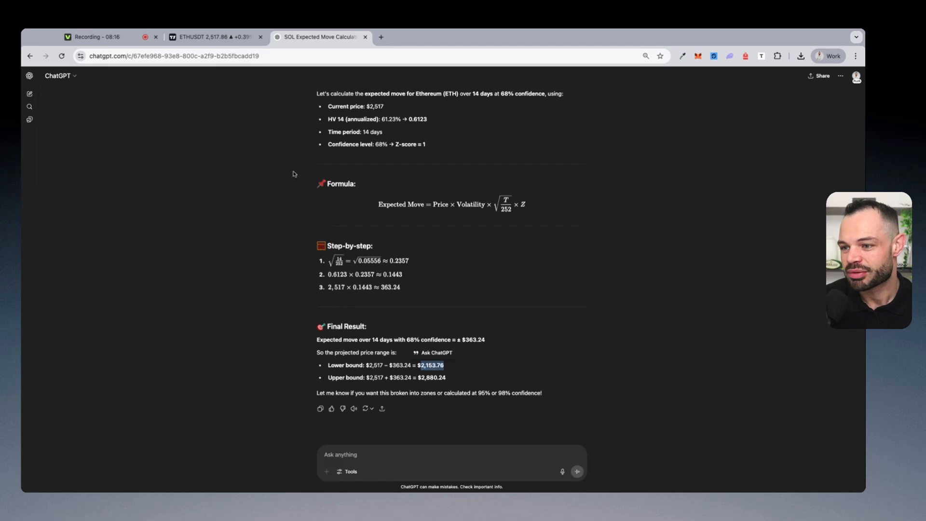
{"action": "left_click", "coordinate": [212, 37]}
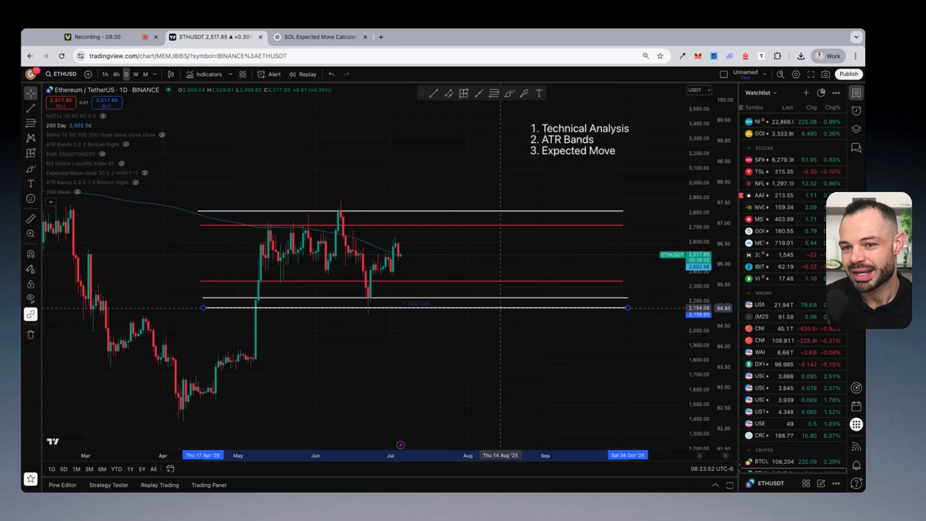
- Place the expected-move line near 2,154, inspect the white resistance line, and return to ChatGPT
{"action": "left_click", "coordinate": [467, 122]}
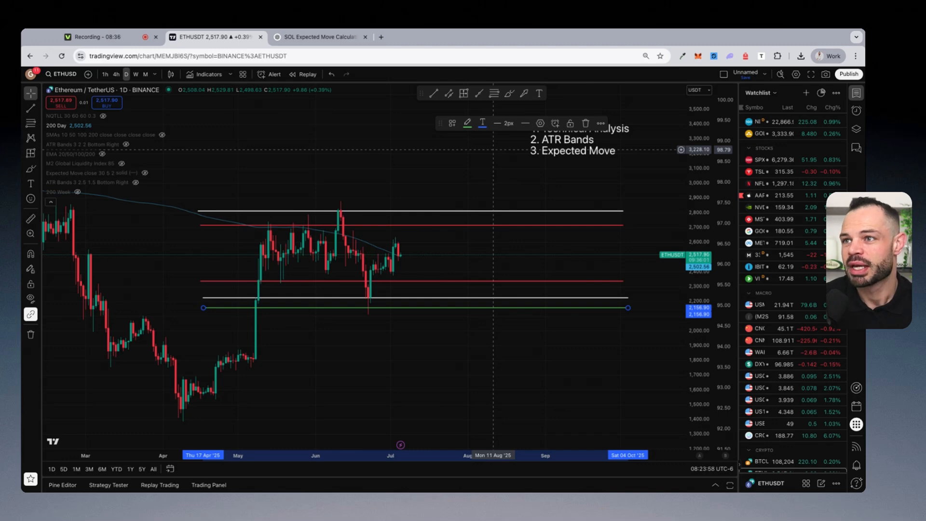
{"action": "left_click", "coordinate": [319, 36]}
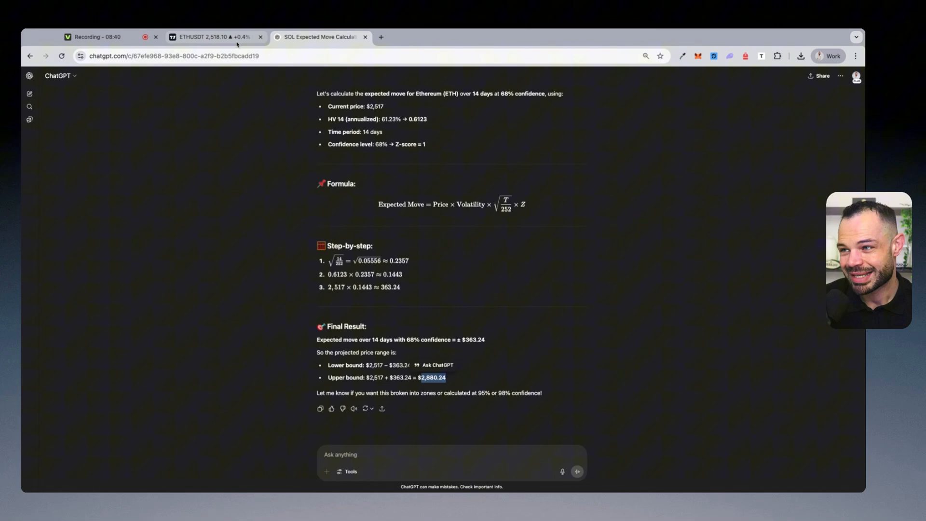
{"action": "left_click", "coordinate": [212, 37]}
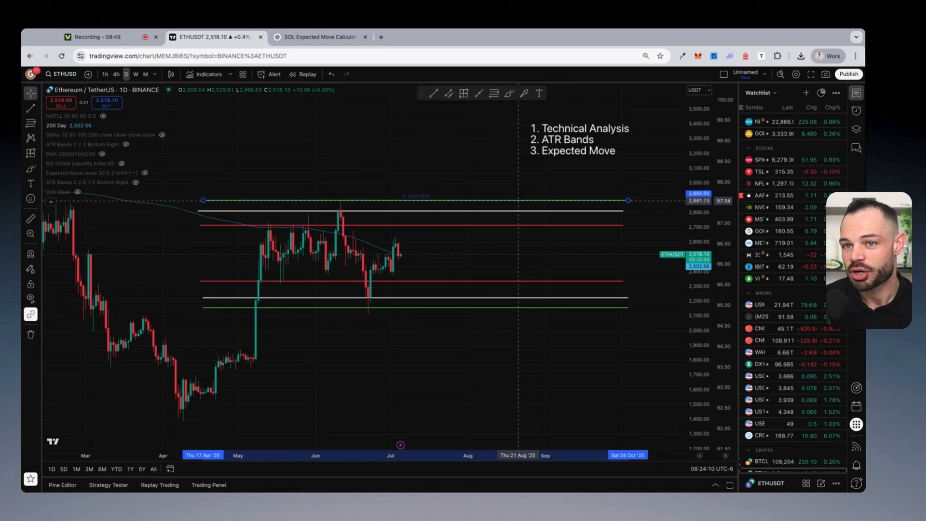
{"action": "left_click", "coordinate": [482, 212]}
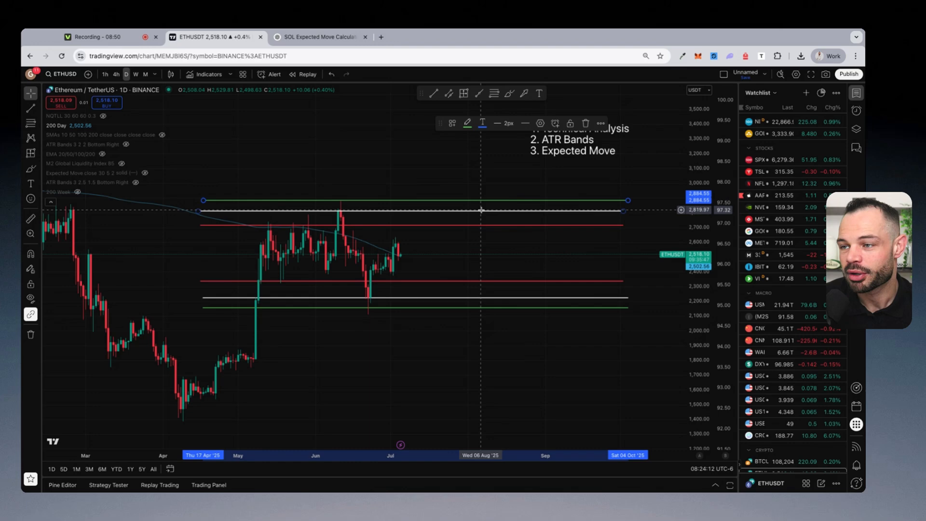
{"action": "mouse_move", "coordinate": [465, 215]}
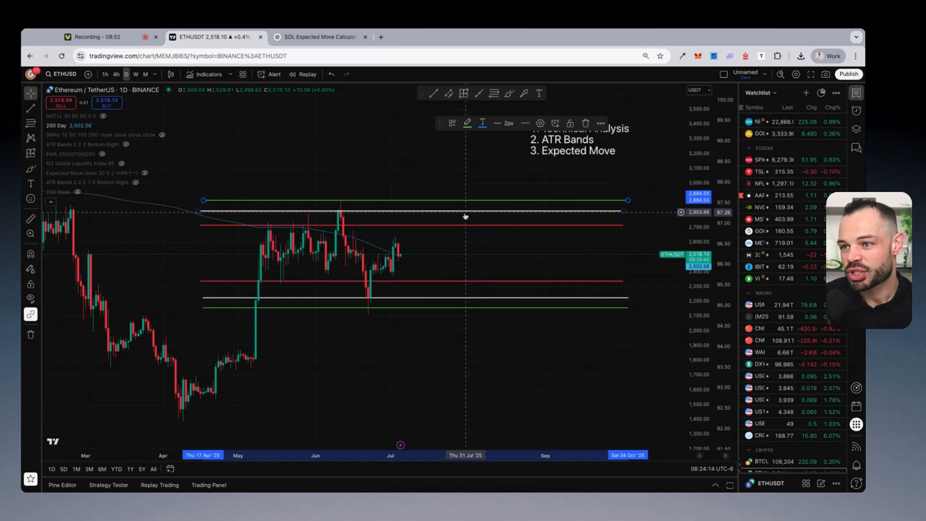
{"action": "mouse_move", "coordinate": [472, 229]}
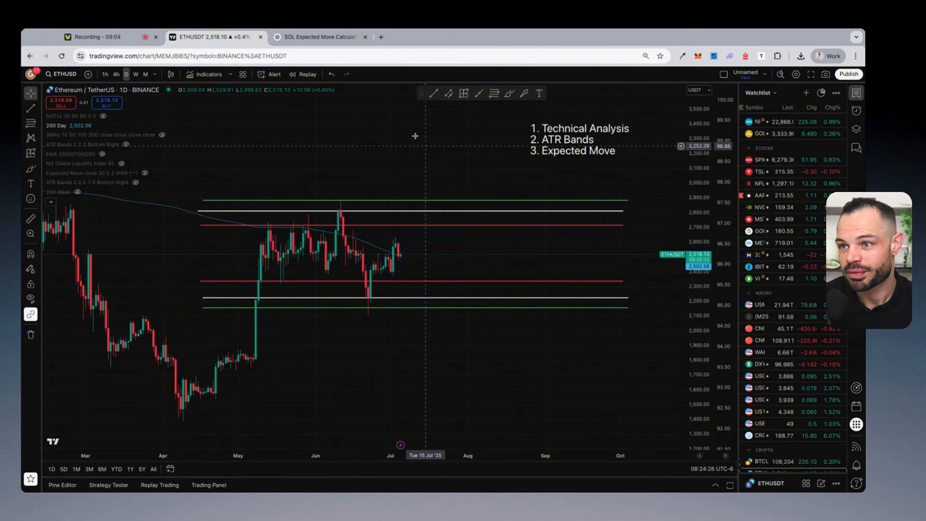
{"action": "left_click", "coordinate": [319, 37]}
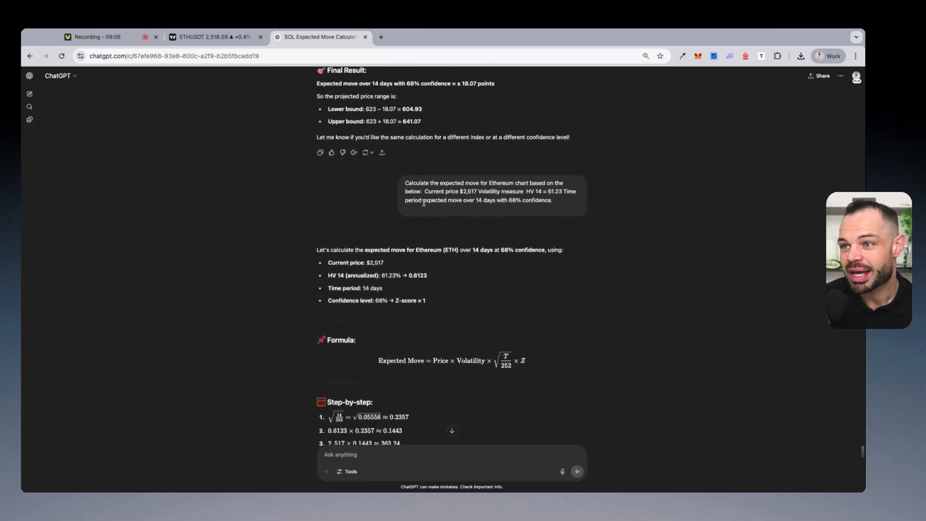
- Request the 98%-confidence Ethereum move (±$746.94) and go back to the ETH/USDT chart
{"action": "type", "text": "Calculate the expected move for Ethereum chart based on the below:  Current price $2,517 Volatility measure  HV 14 = 61.23 Time period expected move over 14 days with 68% confidence."}
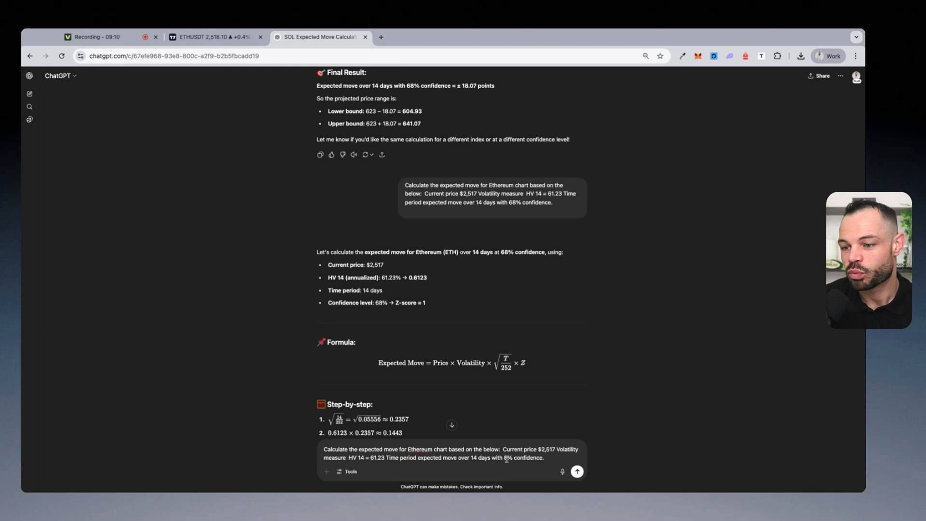
{"action": "left_click", "coordinate": [577, 472]}
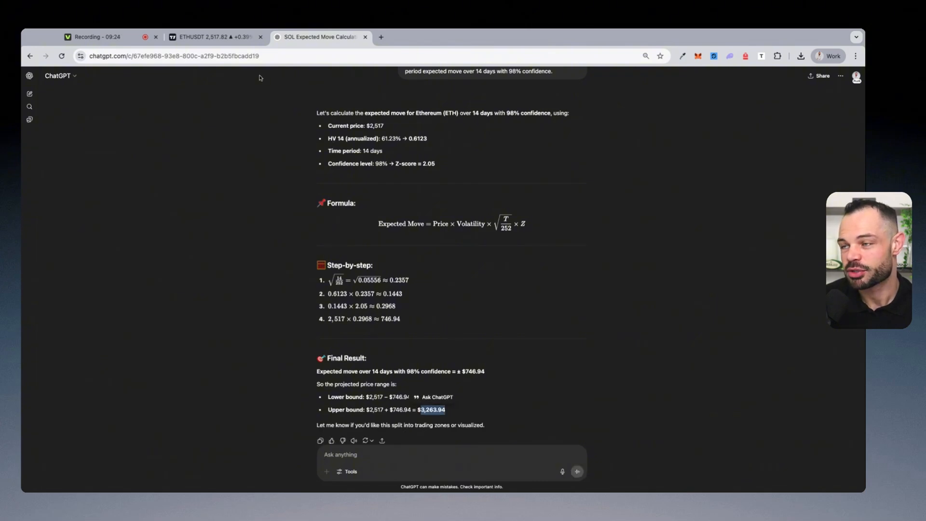
{"action": "left_click", "coordinate": [212, 37]}
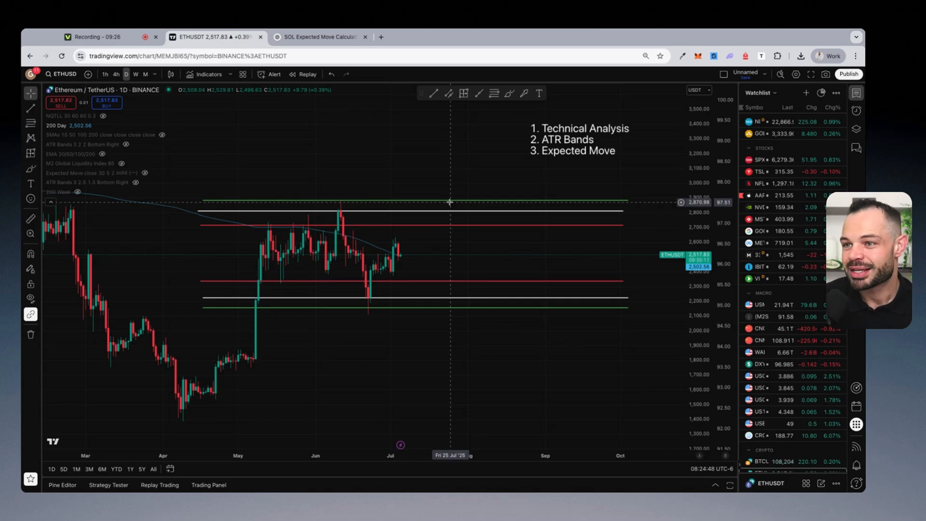
{"action": "mouse_move", "coordinate": [548, 270]}
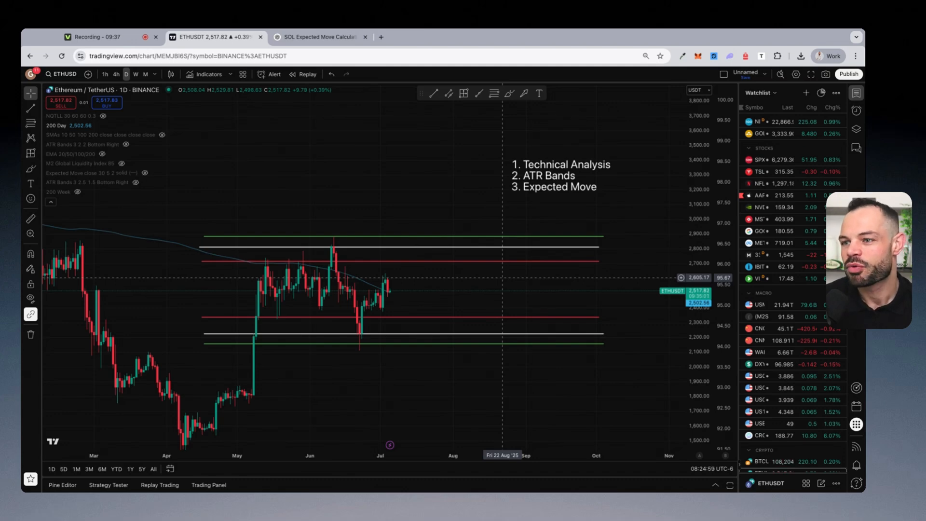
{"action": "mouse_move", "coordinate": [499, 288]}
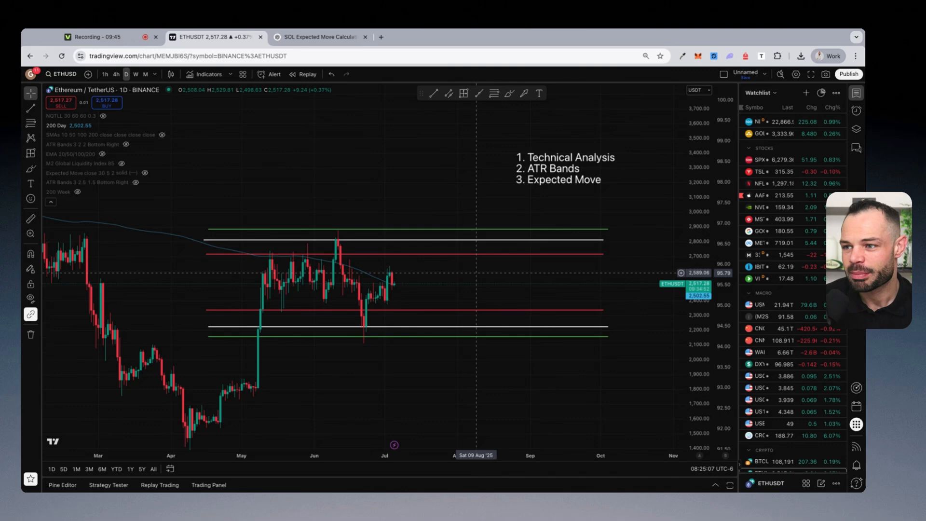
{"action": "mouse_move", "coordinate": [455, 250]}
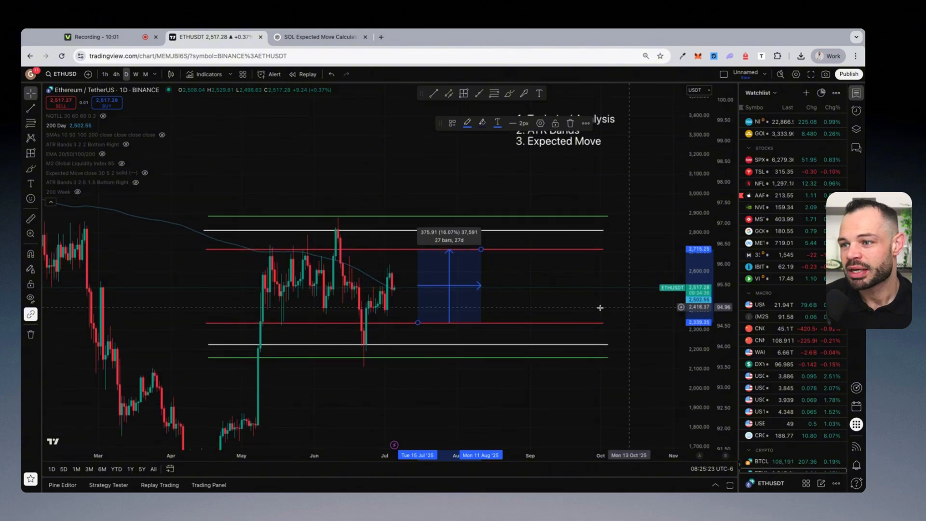
{"action": "mouse_move", "coordinate": [456, 313]}
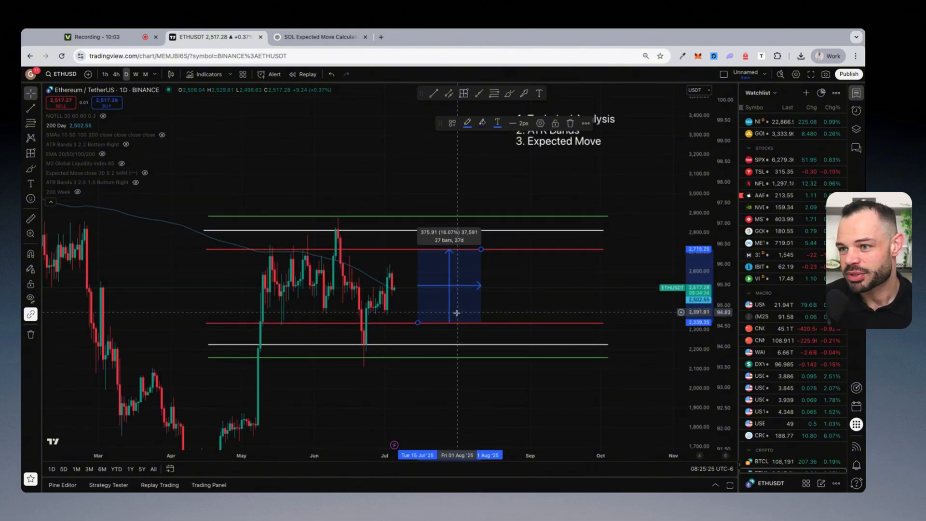
{"action": "mouse_move", "coordinate": [520, 295]}
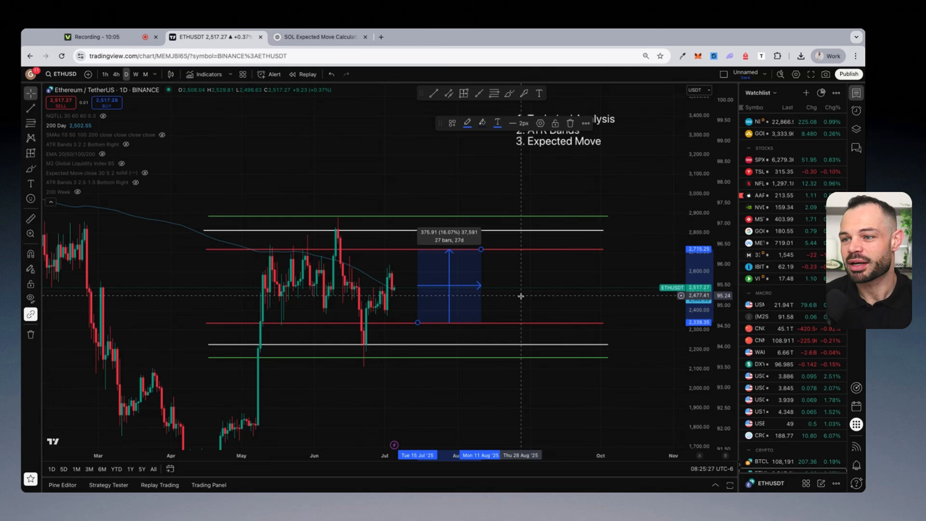
{"action": "mouse_move", "coordinate": [449, 290]}
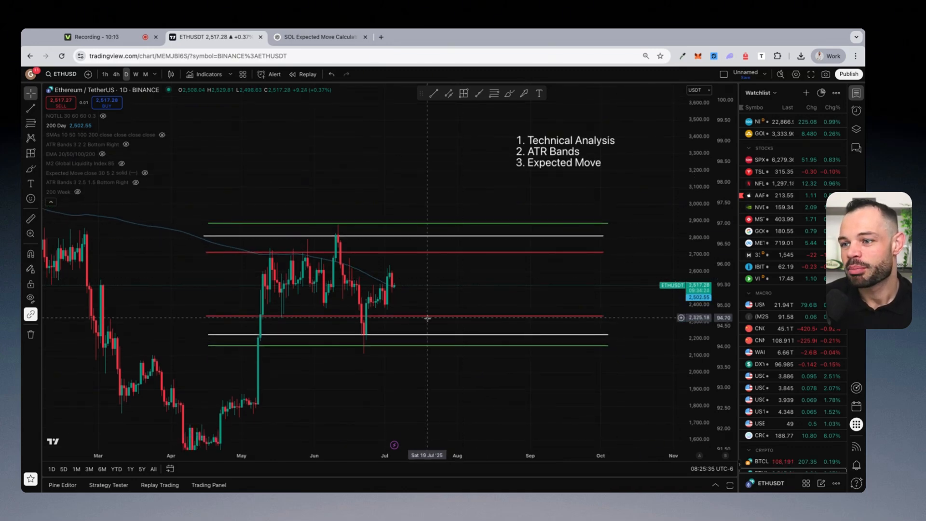
{"action": "mouse_move", "coordinate": [467, 112]}
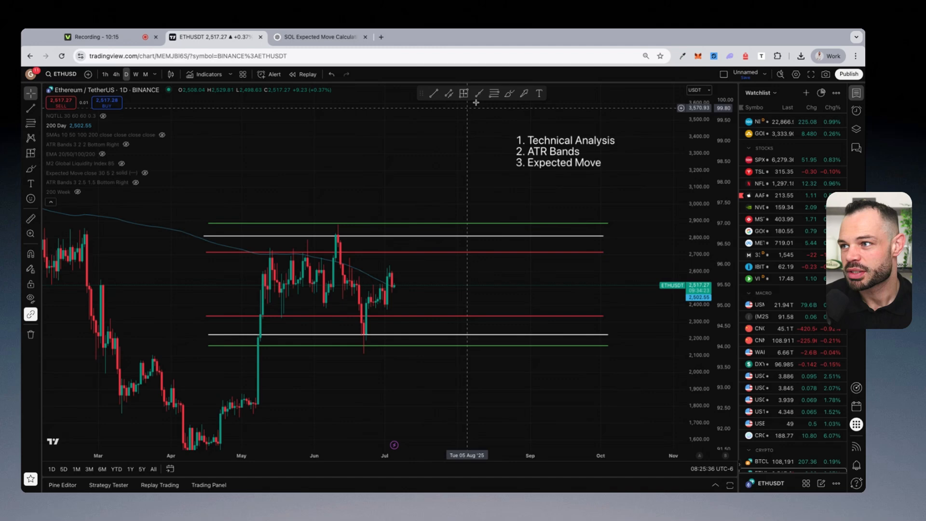
{"action": "mouse_move", "coordinate": [448, 93]}
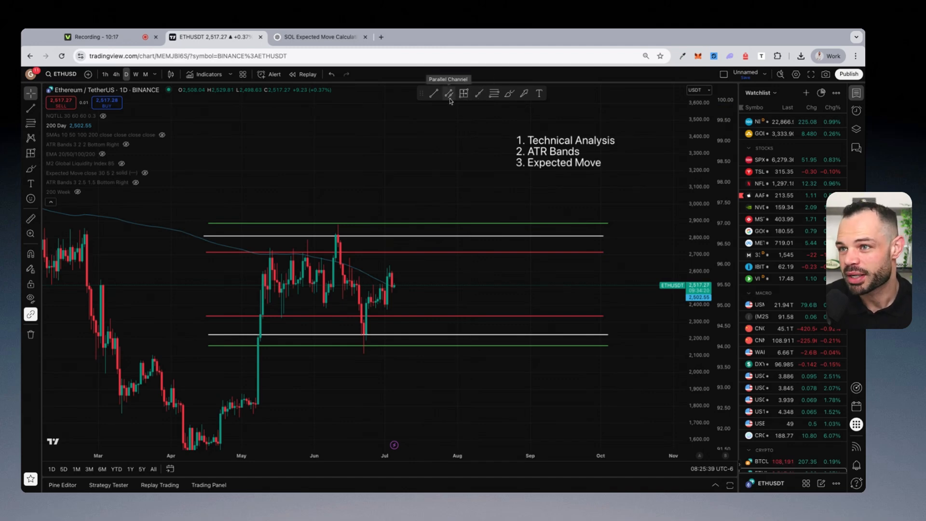
{"action": "mouse_move", "coordinate": [472, 256]}
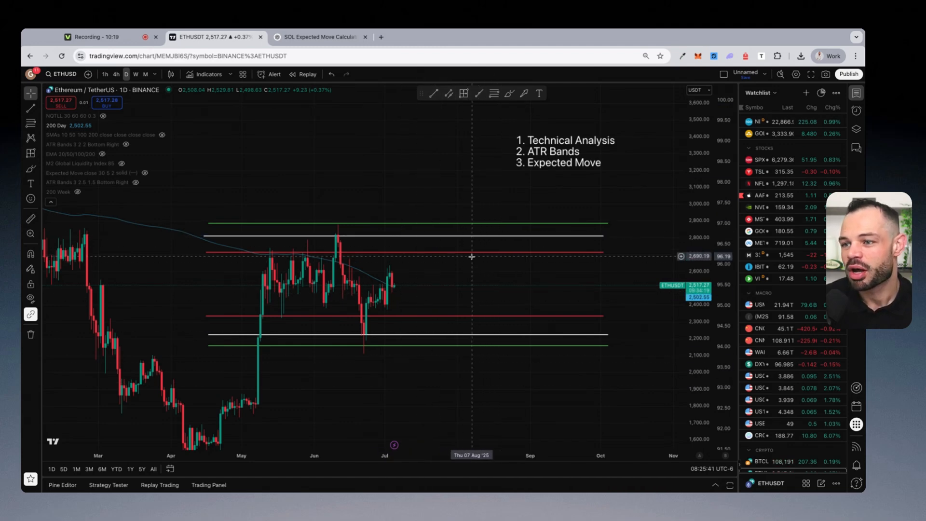
{"action": "mouse_move", "coordinate": [424, 326]}
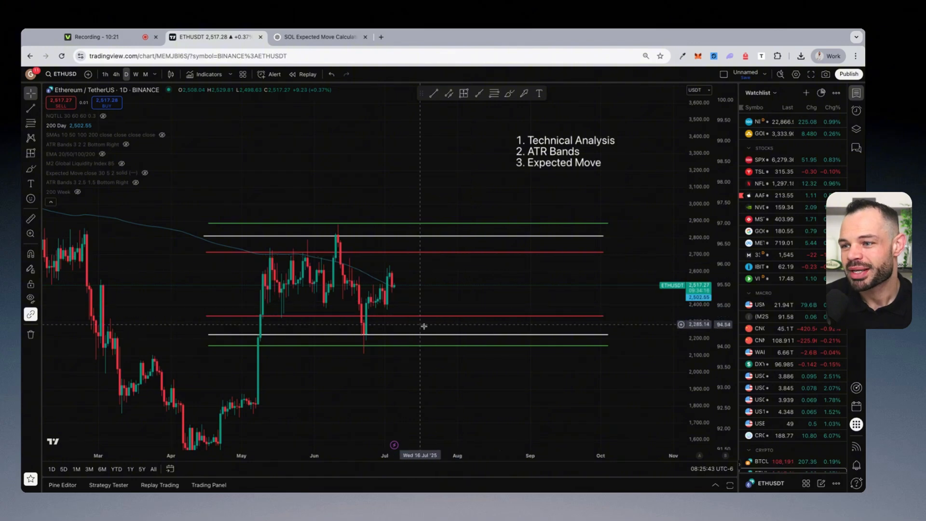
{"action": "mouse_move", "coordinate": [434, 338]}
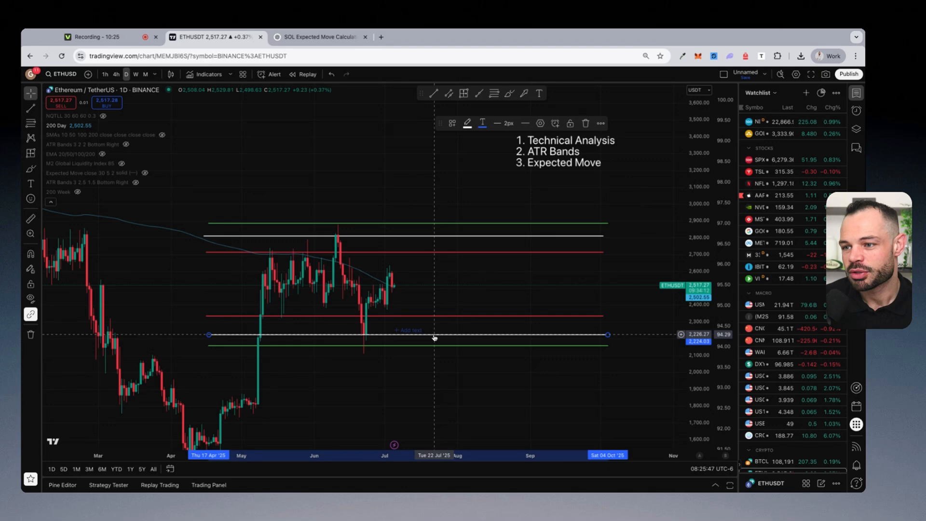
{"action": "mouse_move", "coordinate": [367, 338]}
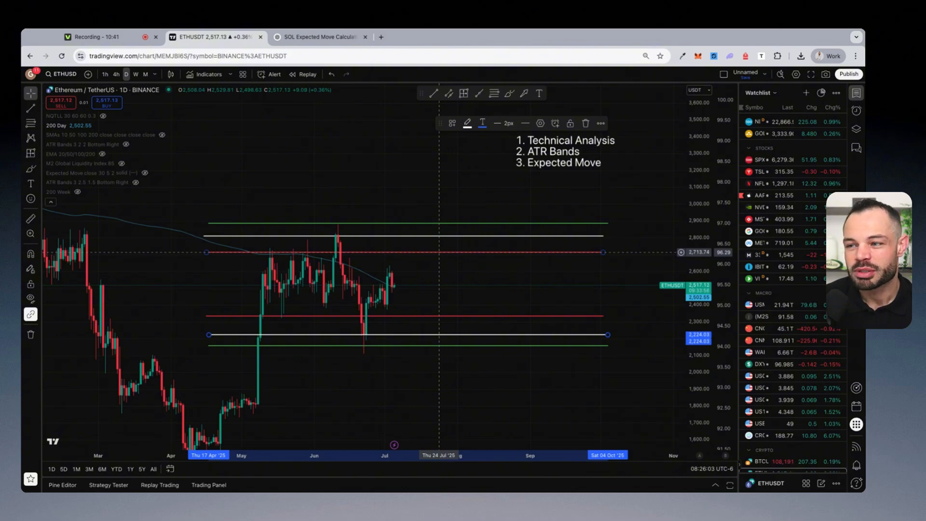
{"action": "mouse_move", "coordinate": [571, 199]}
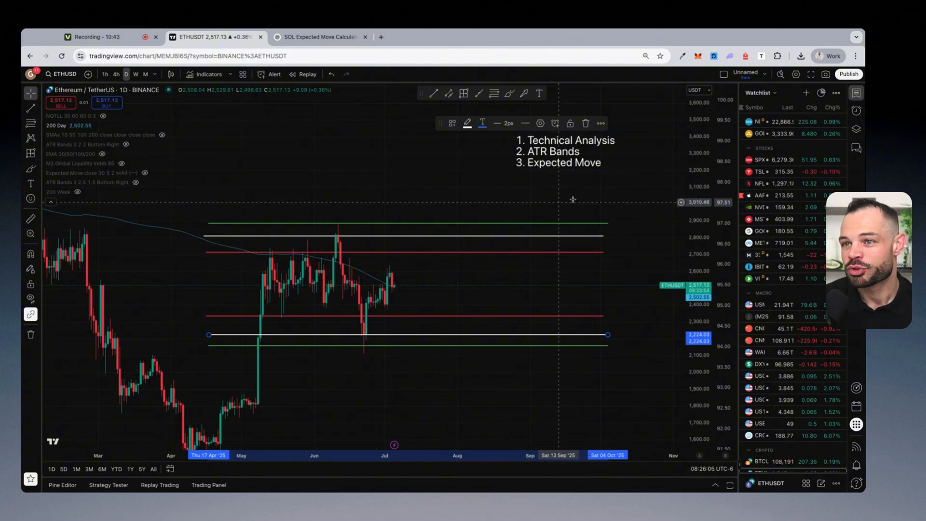
{"action": "mouse_move", "coordinate": [543, 178]}
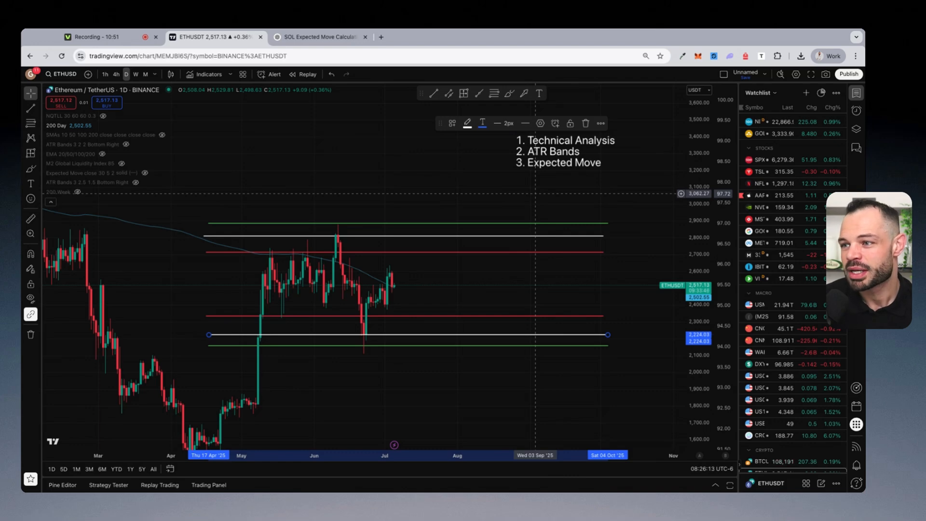
{"action": "mouse_move", "coordinate": [485, 219]}
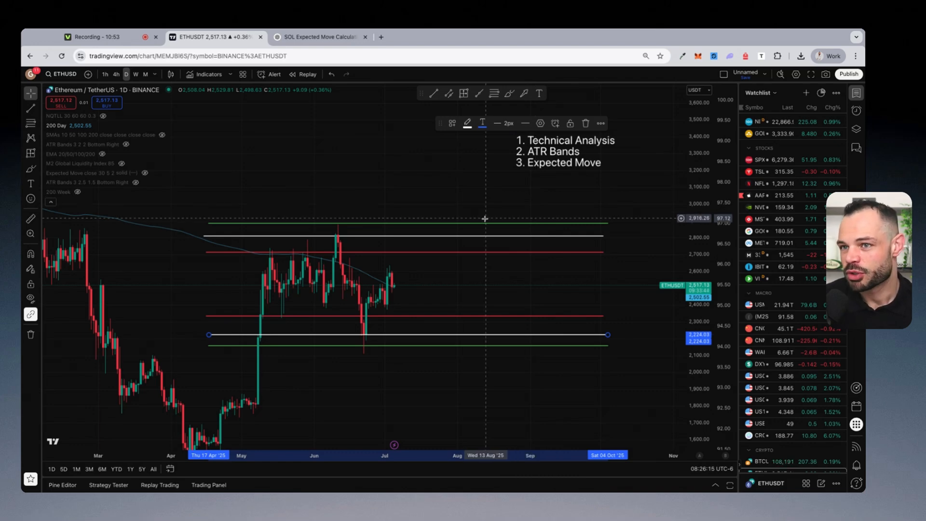